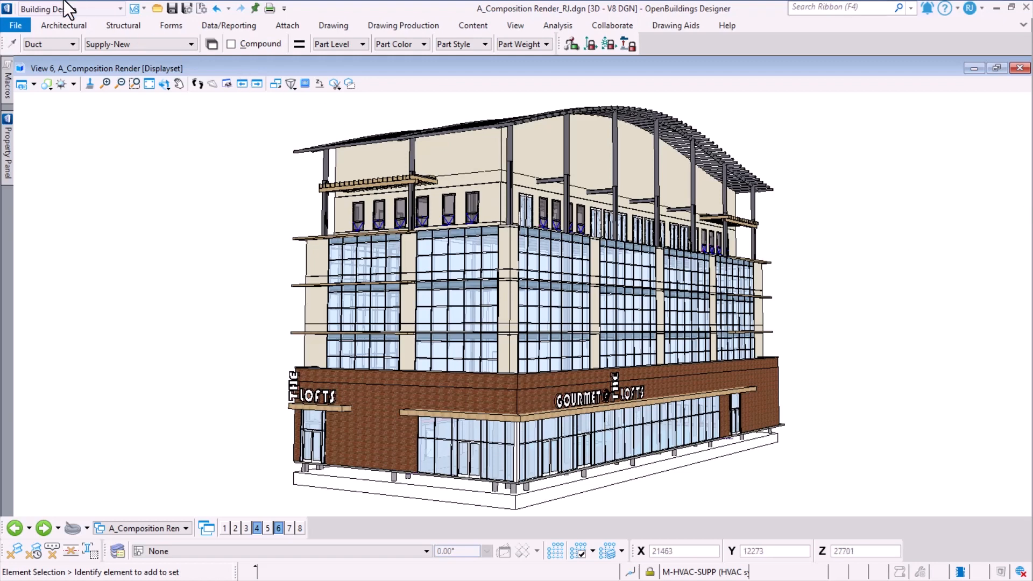
mouse_move(207, 165)
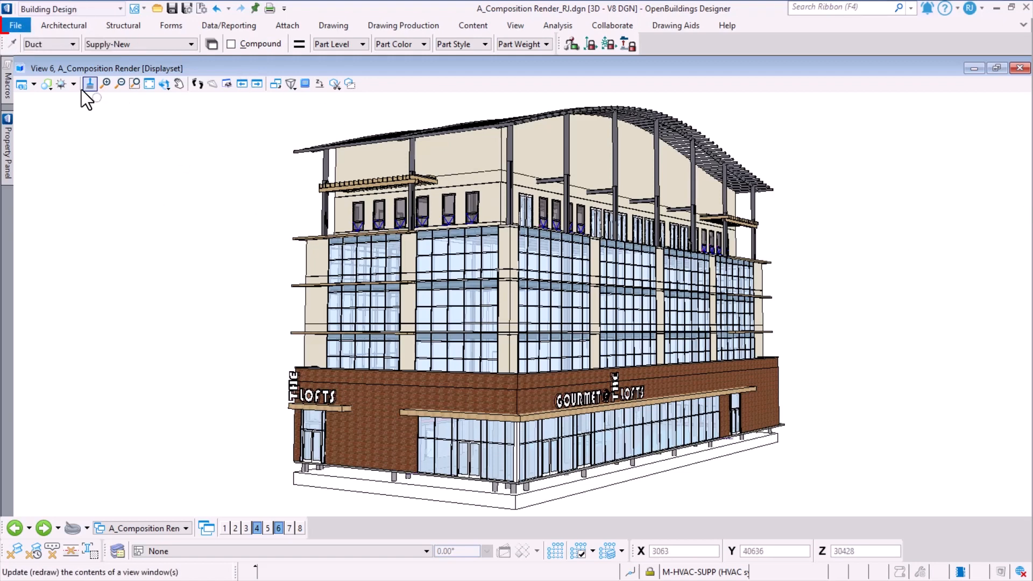
Show the backstage file page with the recent design files list.
click(16, 26)
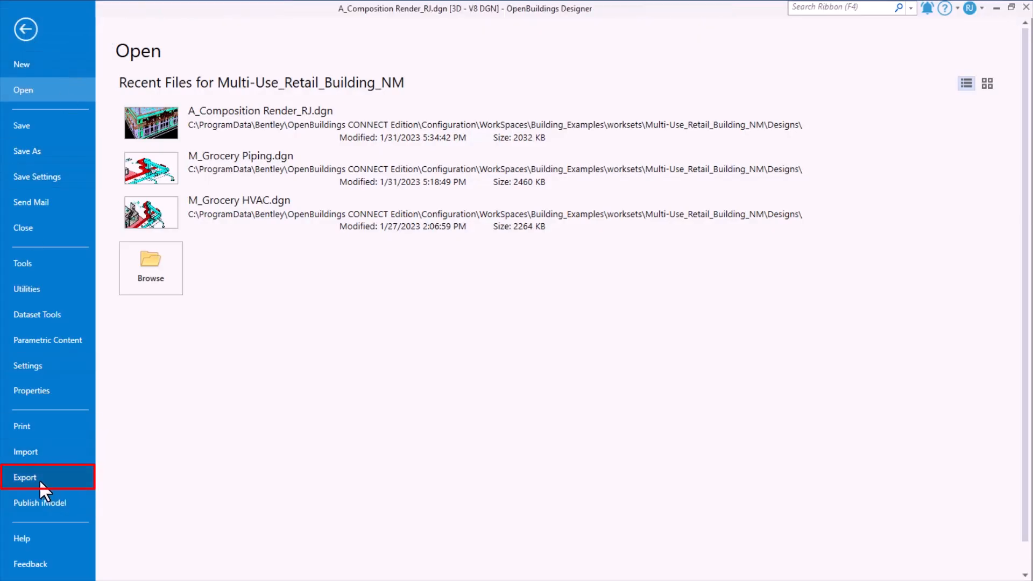
Show the export page's exchange file types list (FBX, IFC, DXF) after browsing 3D modeling formats.
click(25, 477)
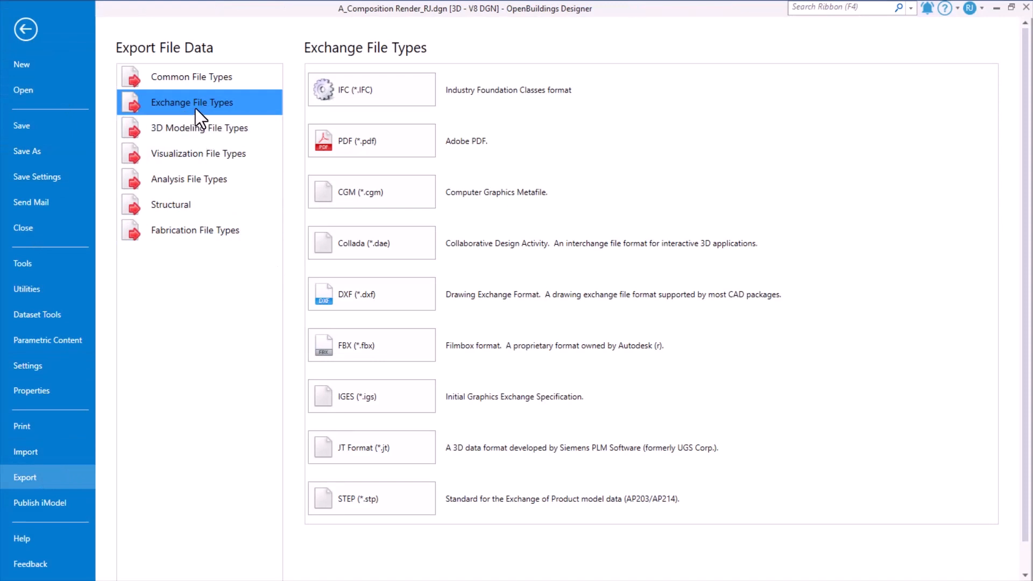
mouse_move(211, 116)
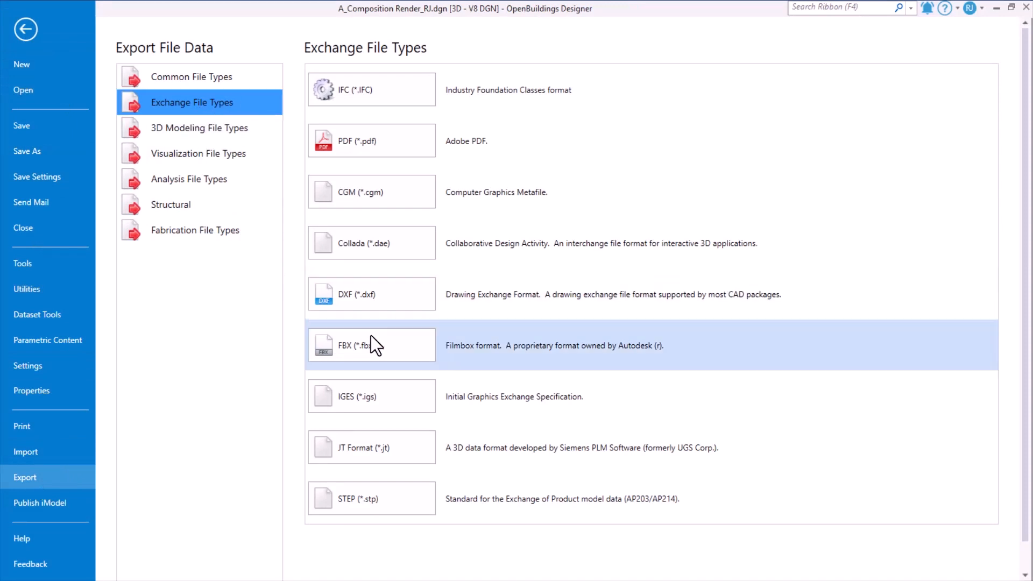
click(371, 345)
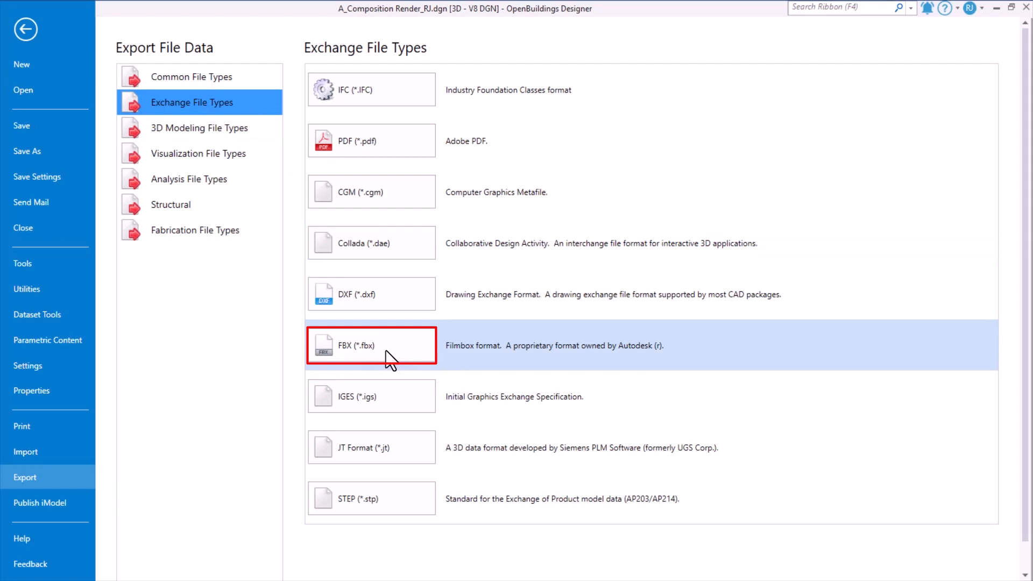
mouse_move(223, 152)
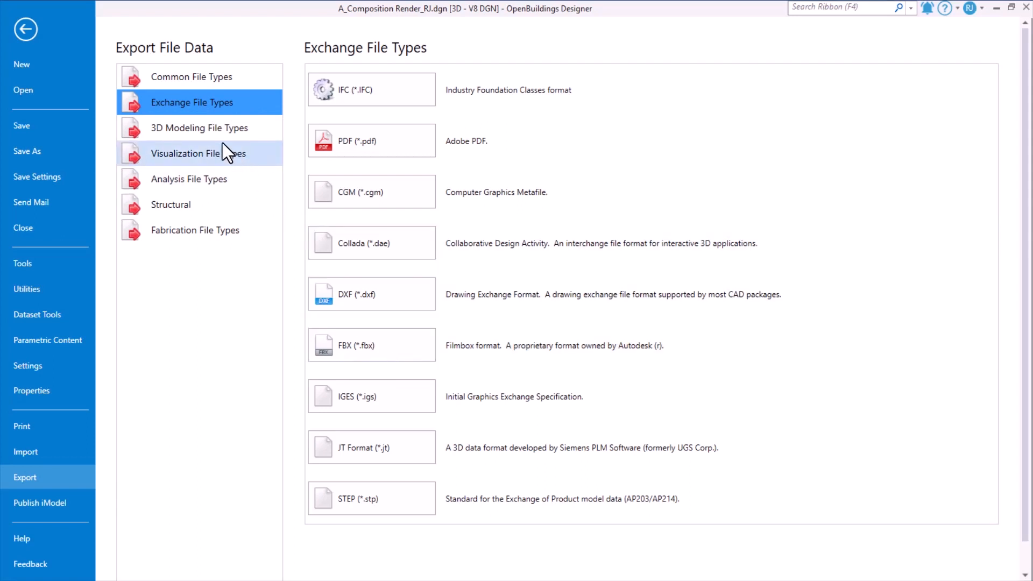
click(200, 127)
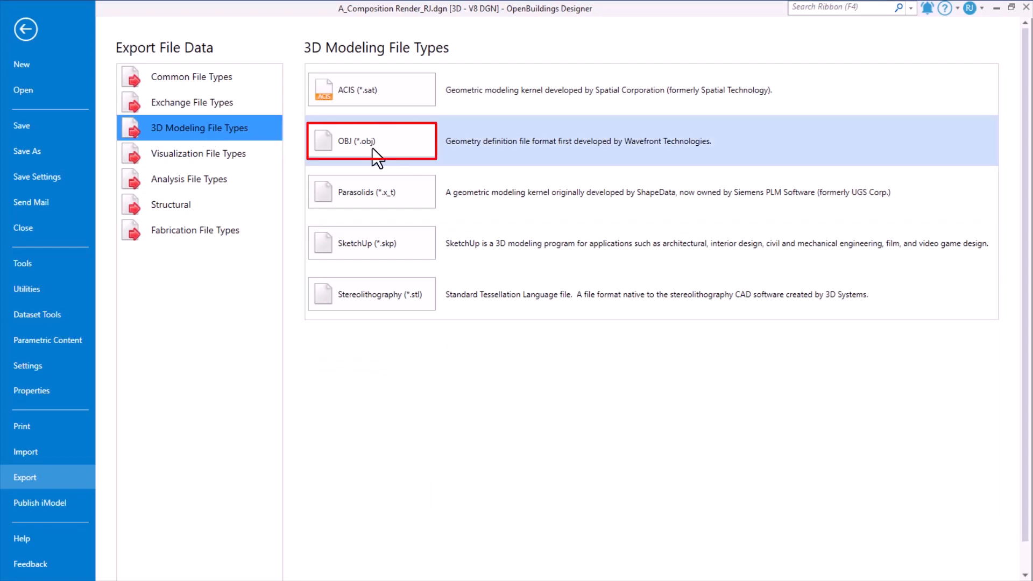
mouse_move(379, 159)
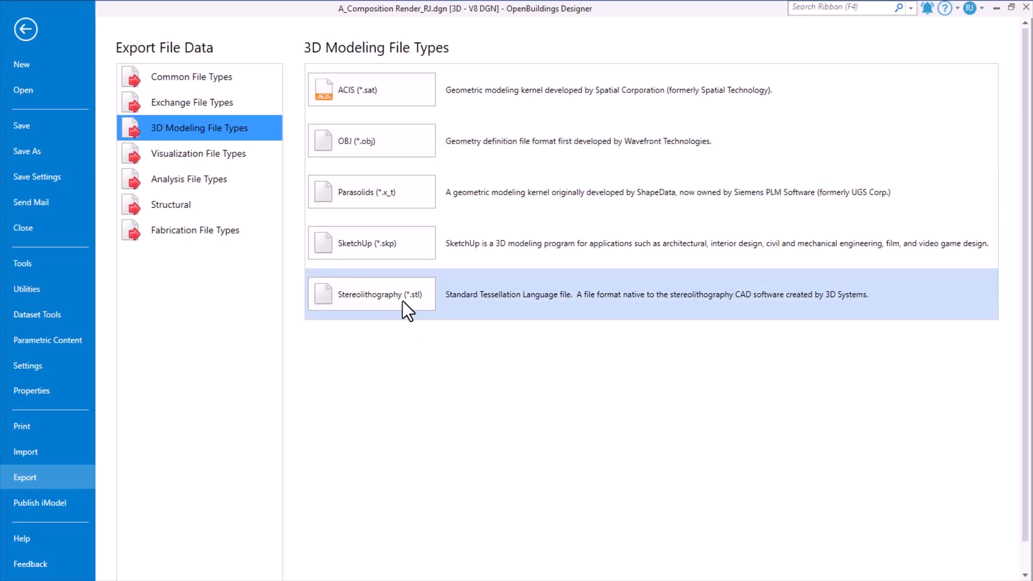
mouse_move(453, 318)
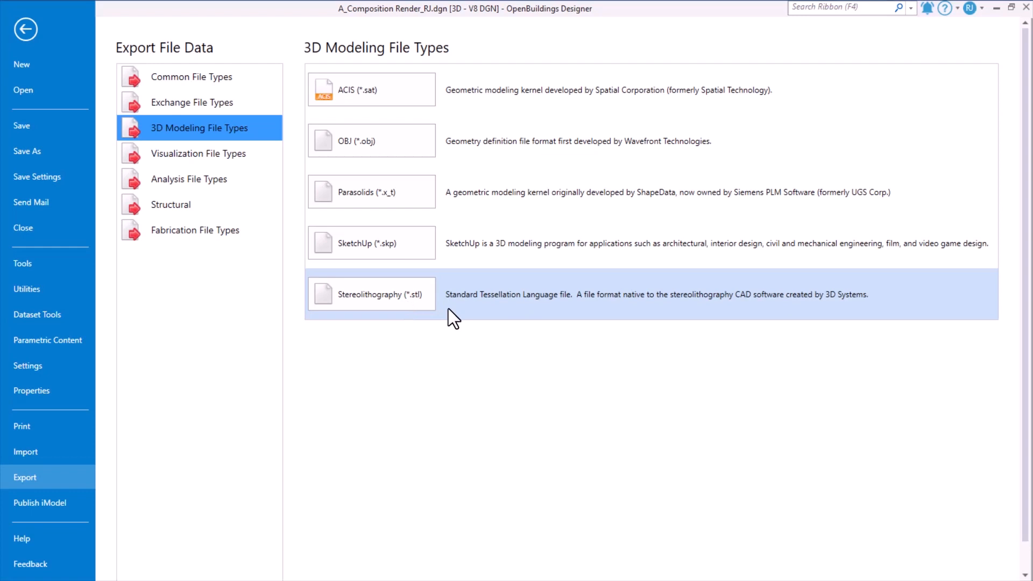
mouse_move(419, 311)
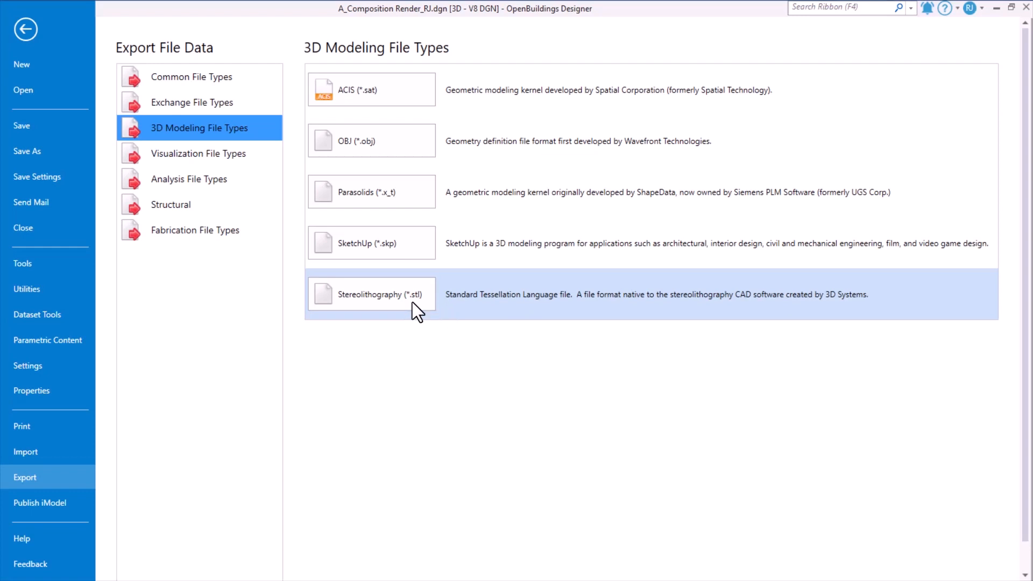
click(192, 103)
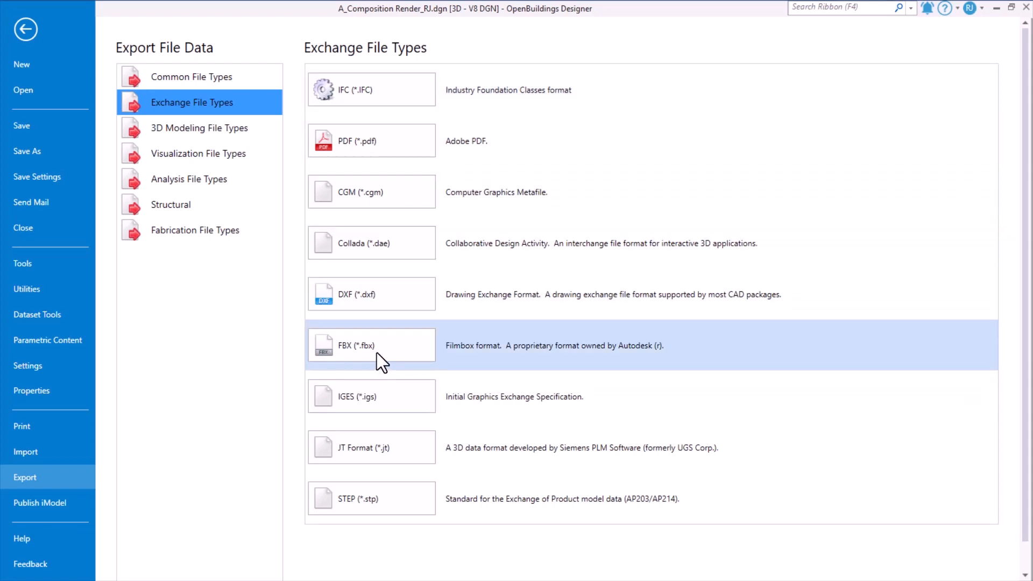
Choose FBX export with active units, 0.1 m stroke tolerance, Invert Y and Z and Center Geometry on.
click(371, 344)
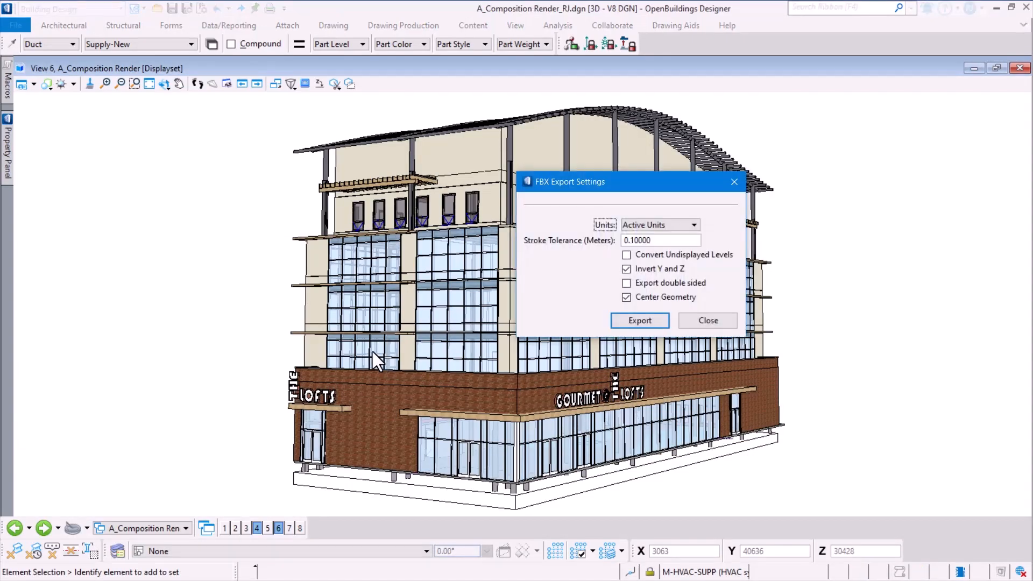
mouse_move(665, 256)
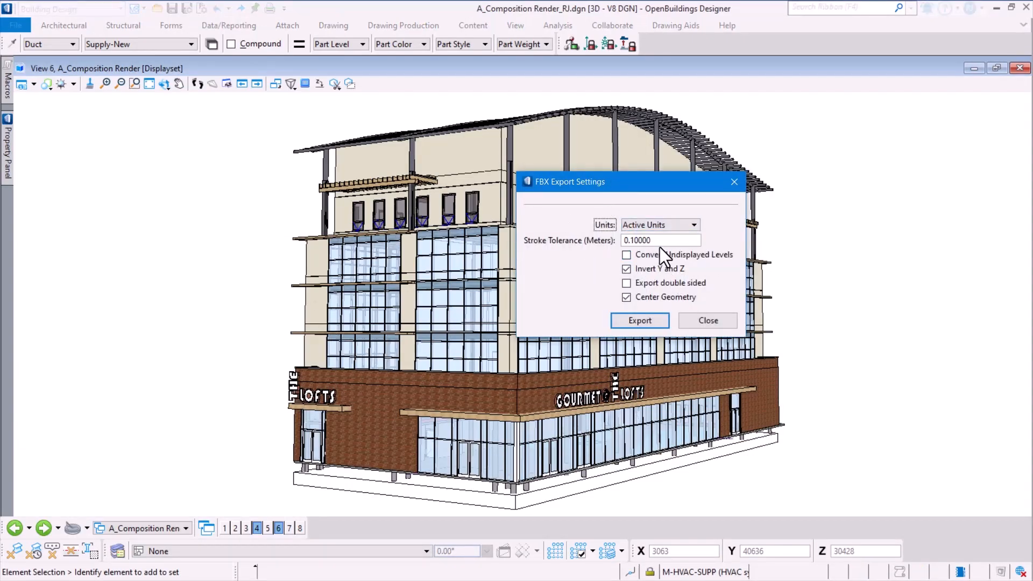
click(661, 240)
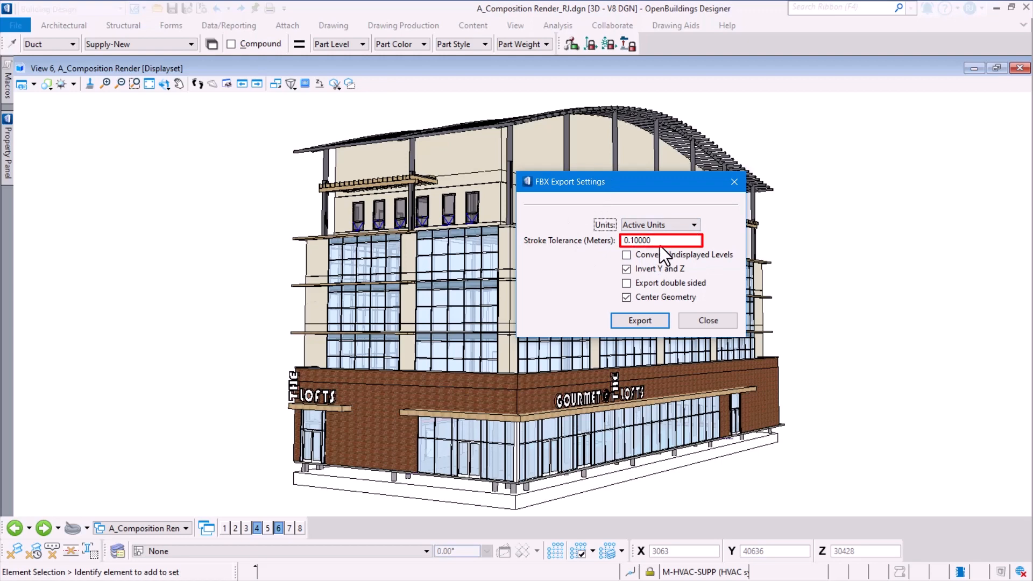
click(661, 240)
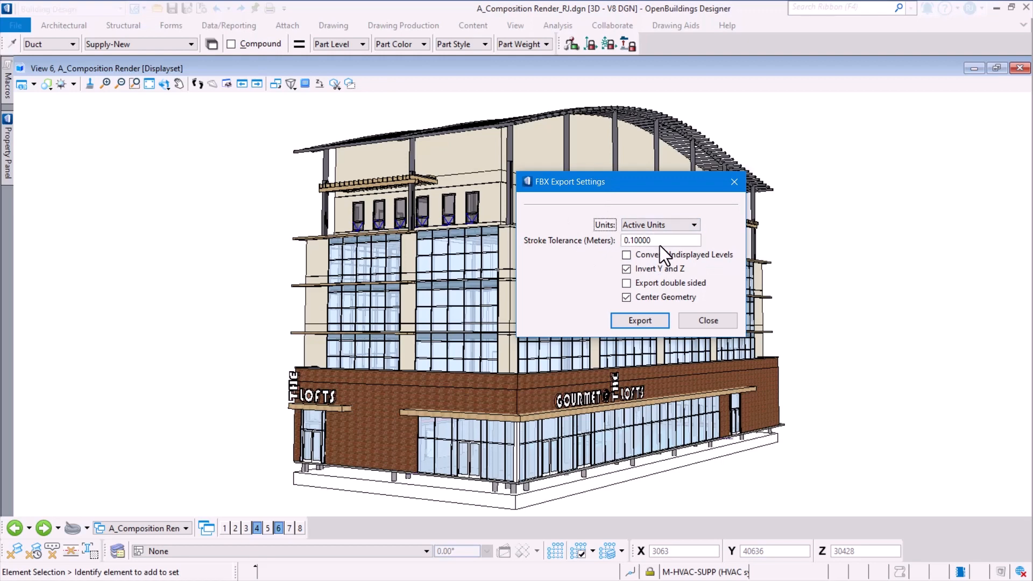
mouse_move(635, 249)
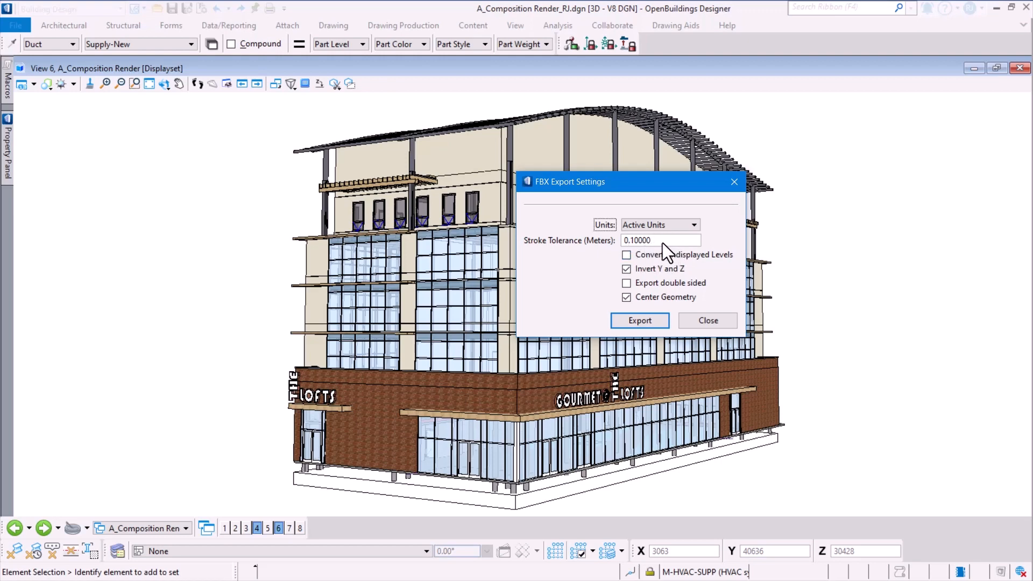
mouse_move(702, 278)
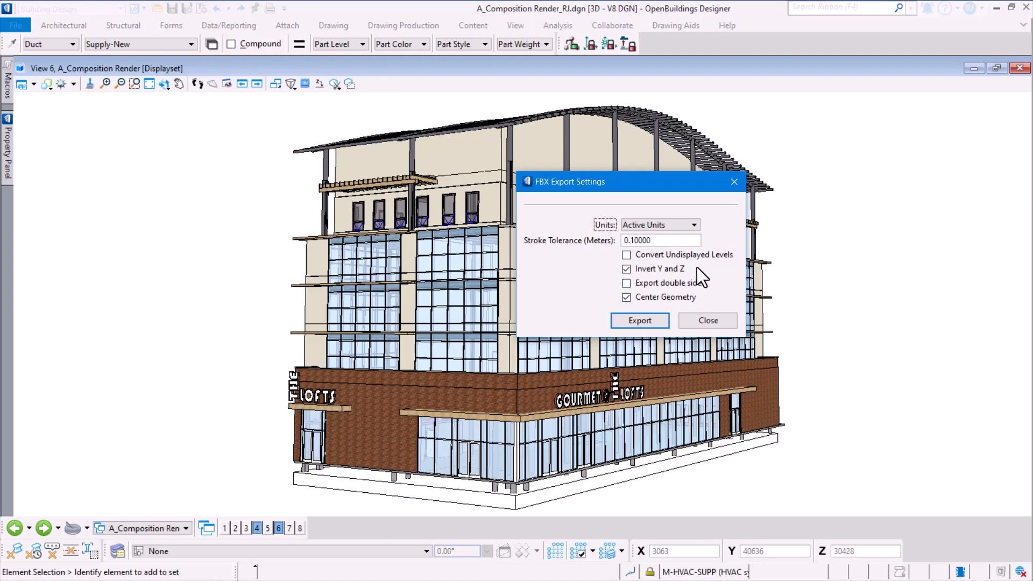
mouse_move(685, 306)
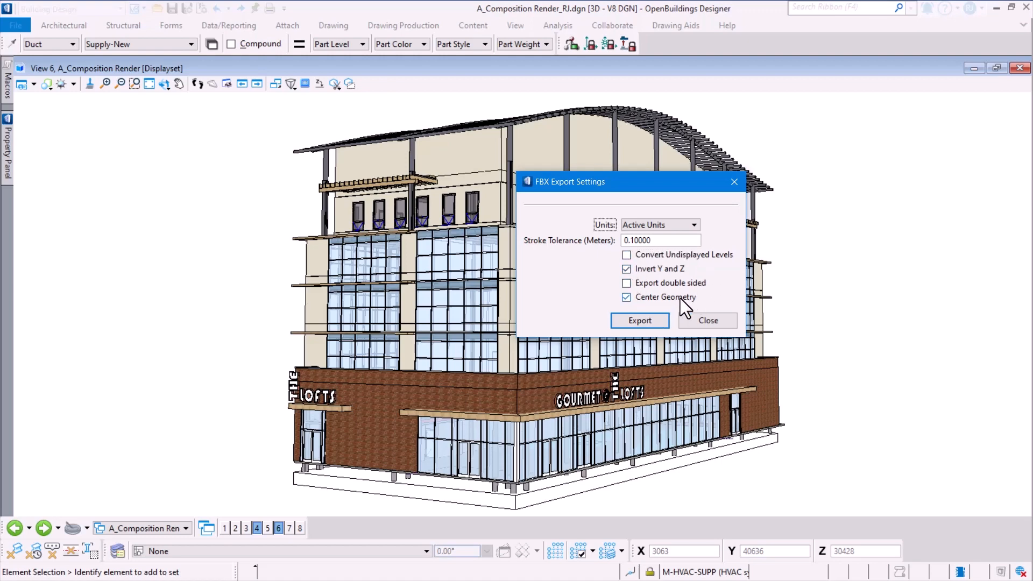
click(627, 269)
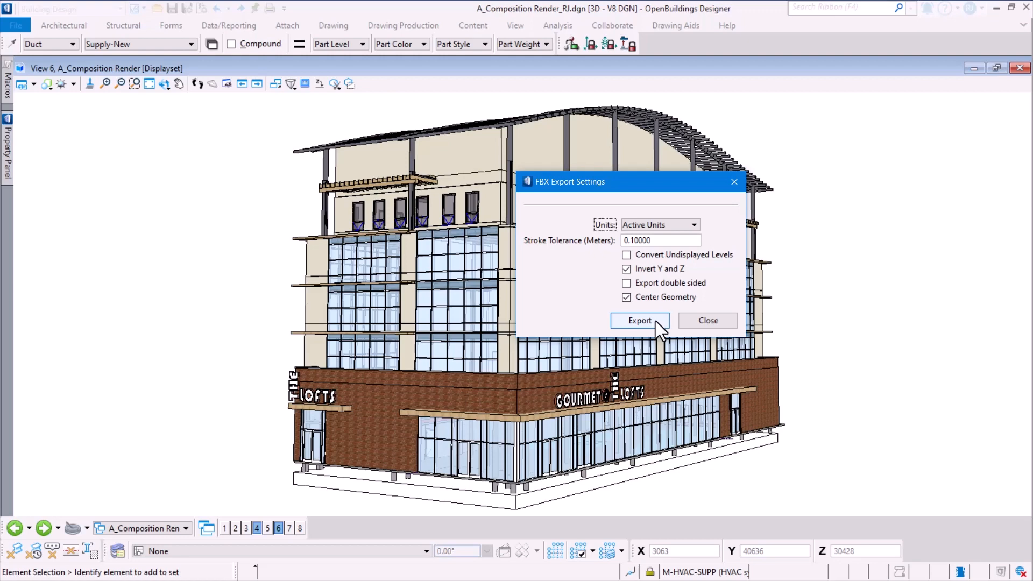
mouse_move(638, 321)
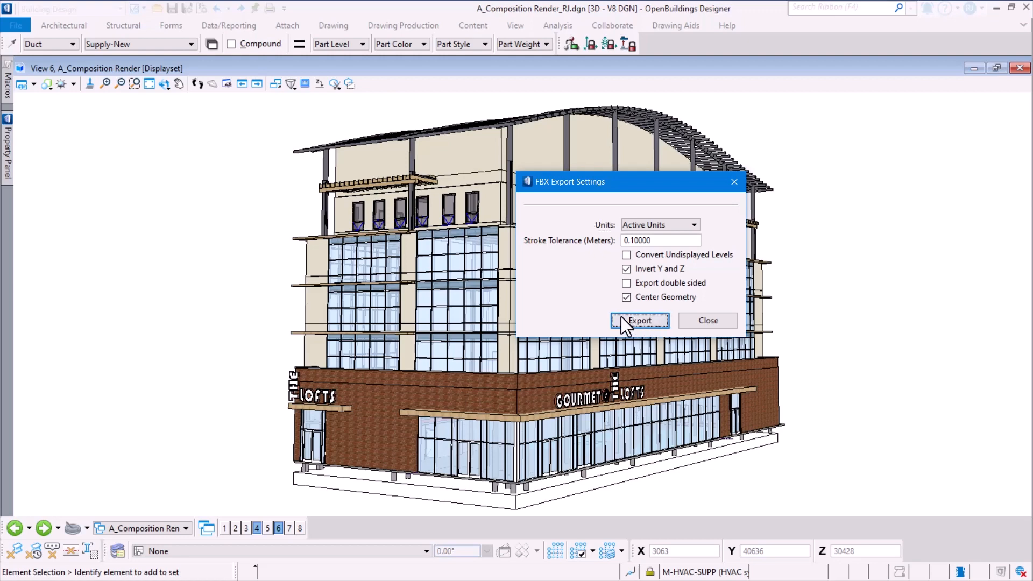
Export the model as A_Composition Render_RJ.fbx into the Project\Fbx folder.
click(638, 320)
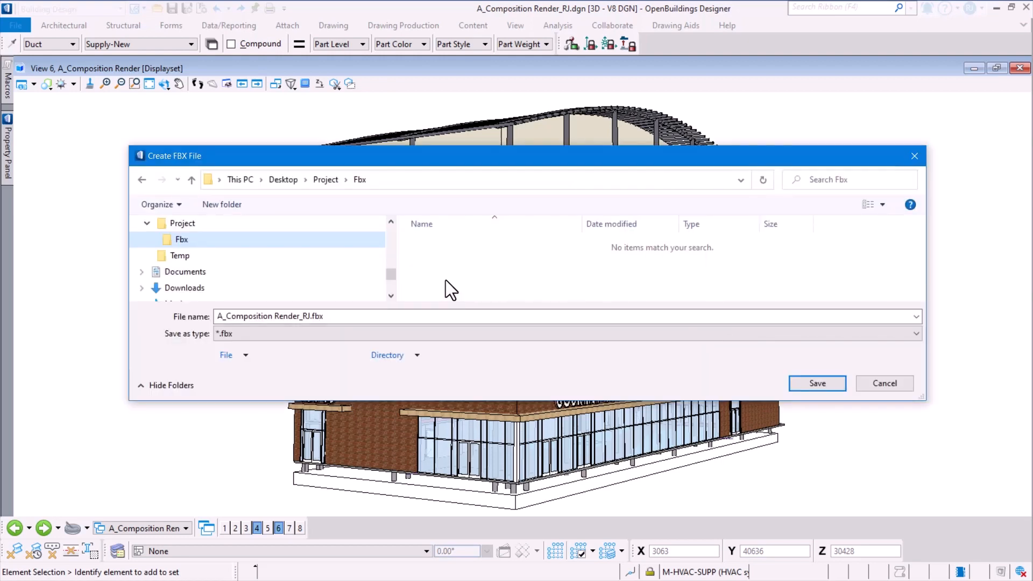
mouse_move(520, 277)
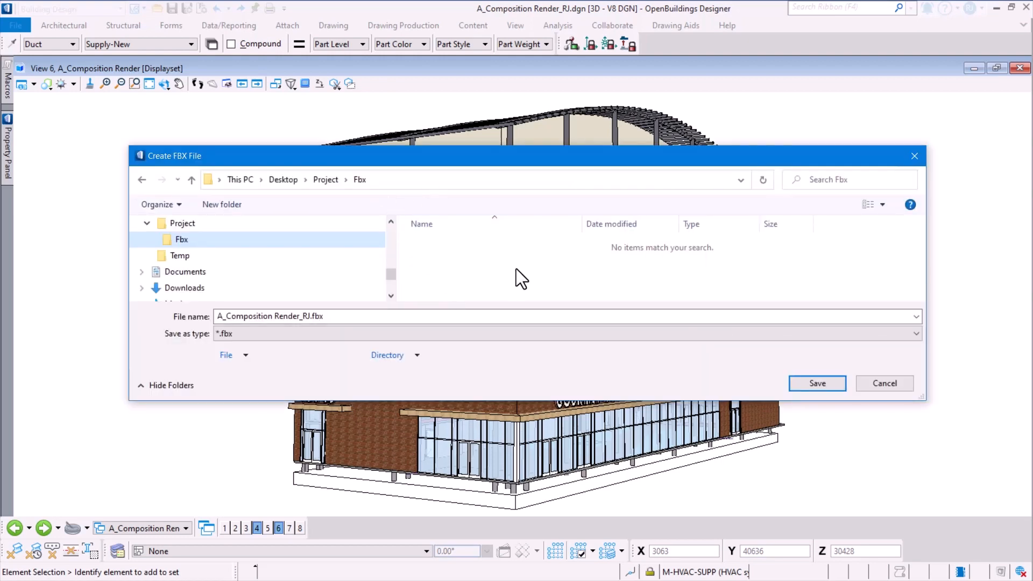
mouse_move(817, 384)
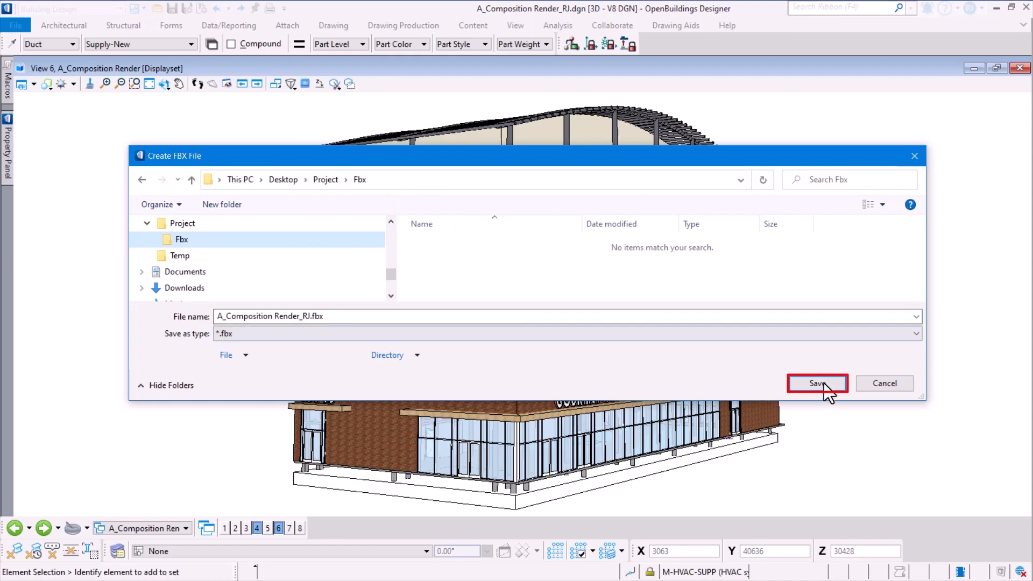
click(817, 384)
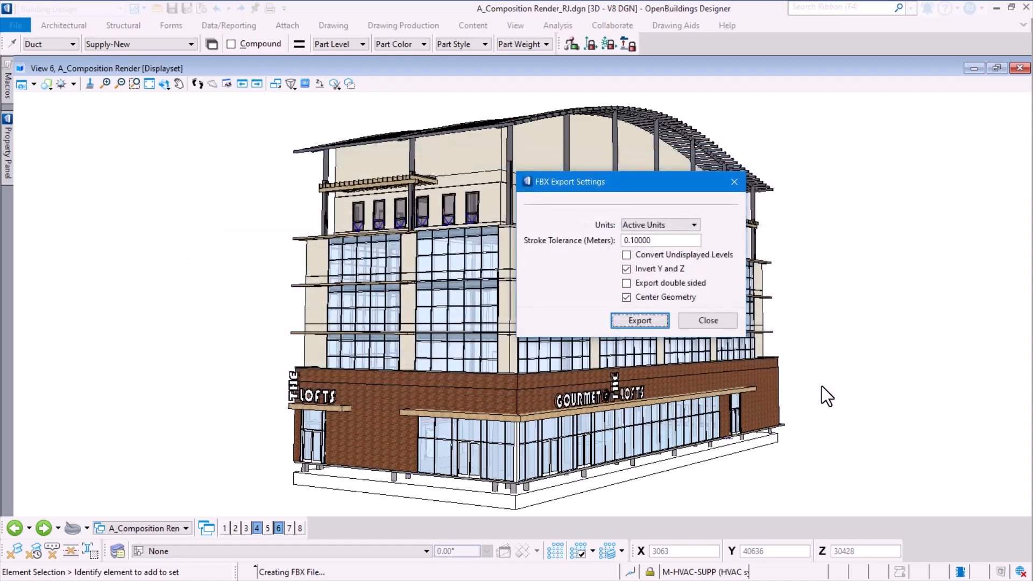
mouse_move(875, 344)
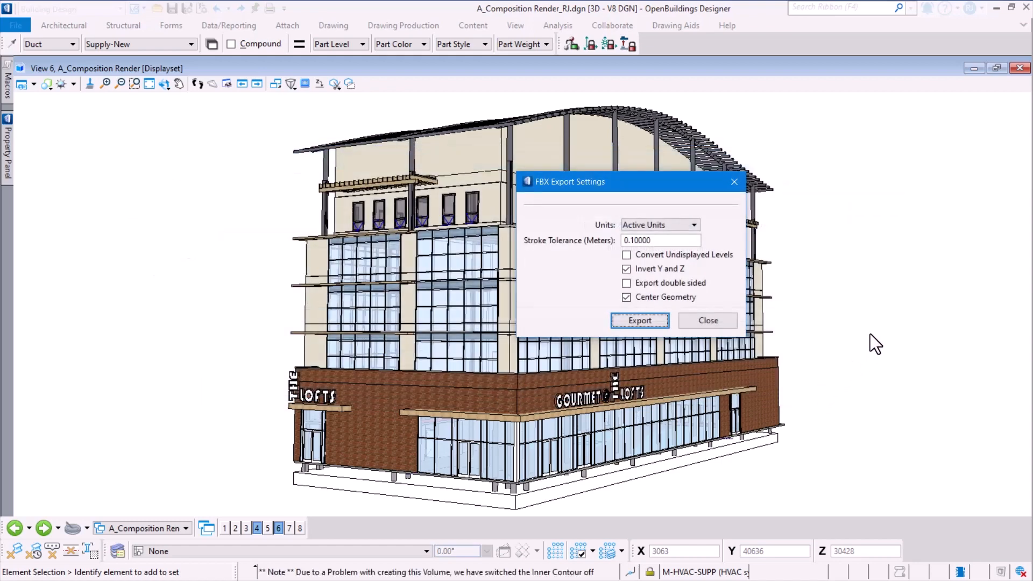
mouse_move(855, 310)
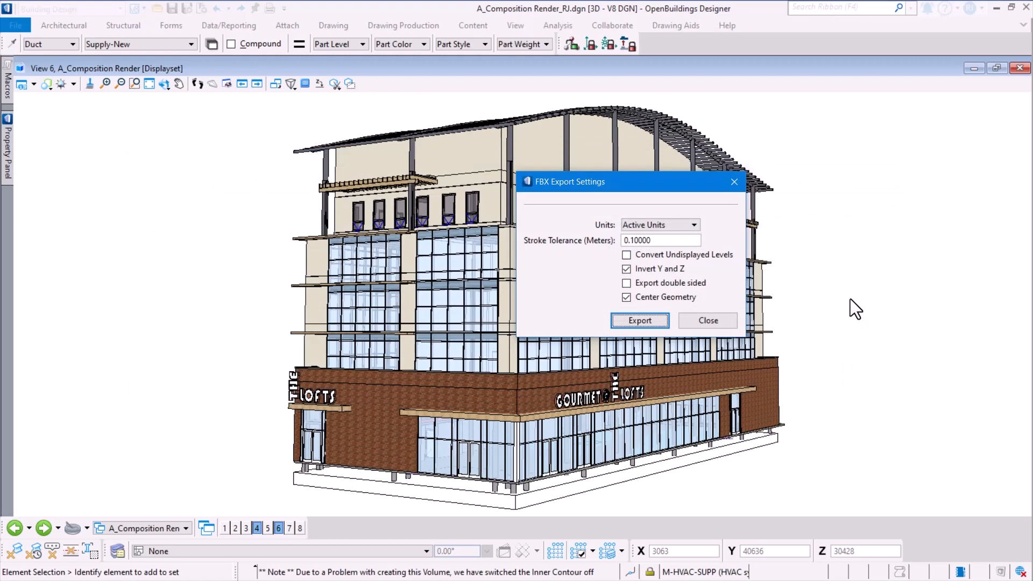
click(639, 320)
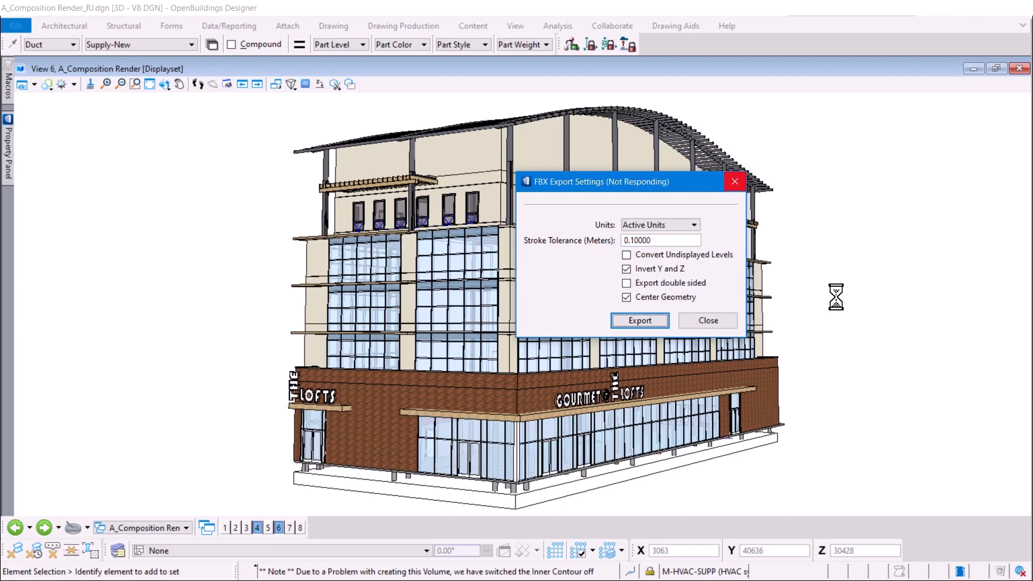
click(639, 320)
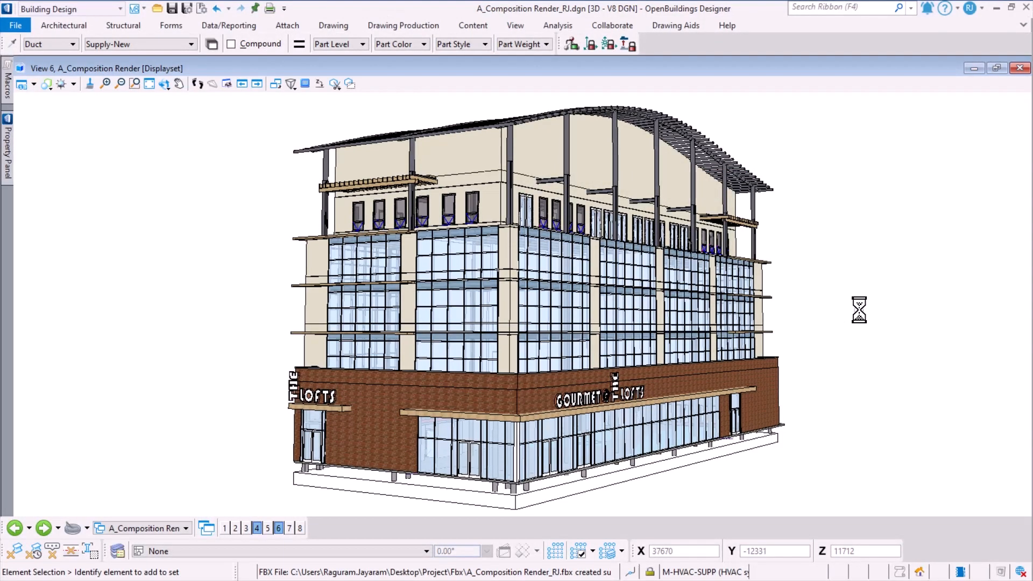
mouse_move(853, 317)
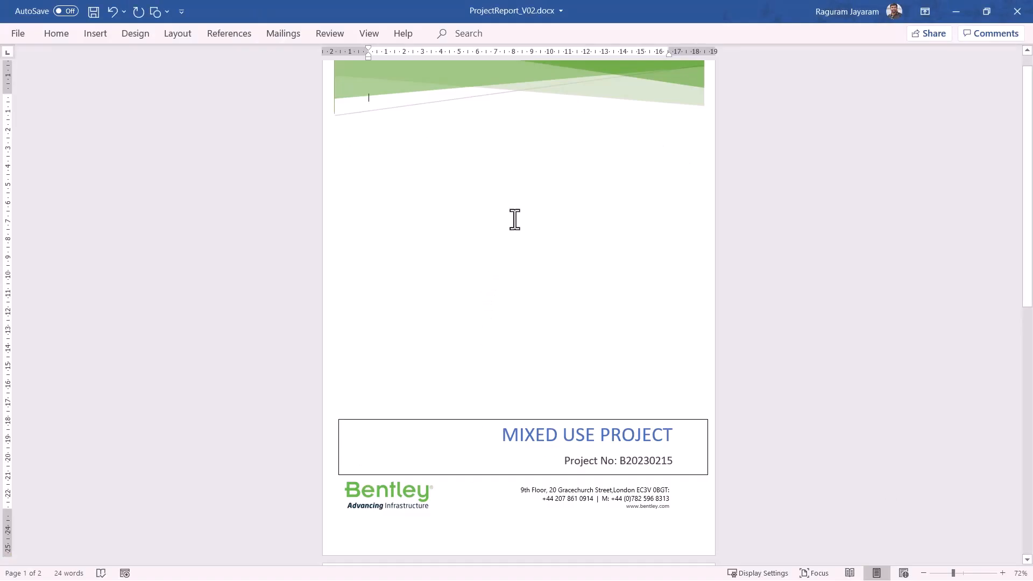
mouse_move(714, 331)
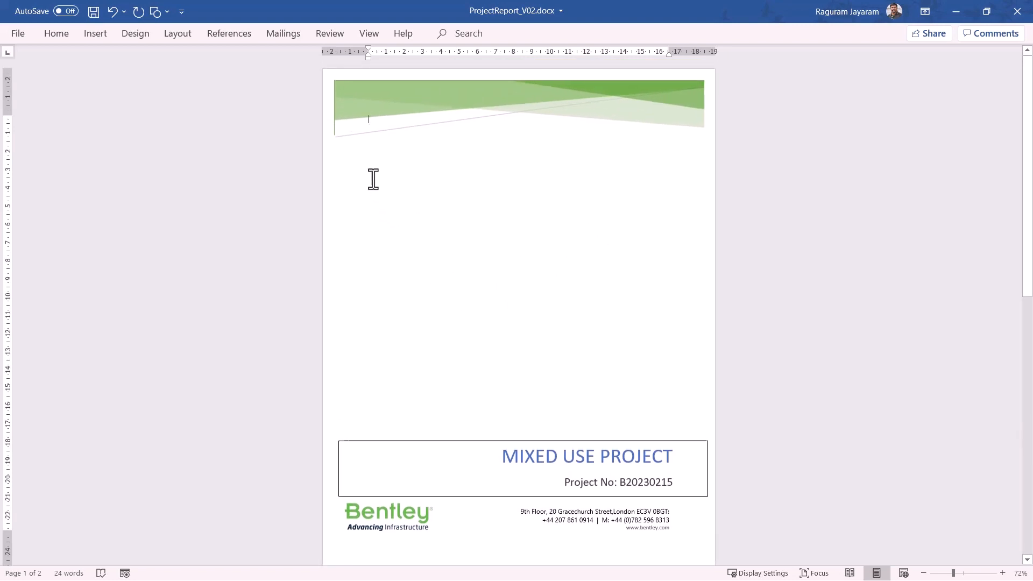
mouse_move(427, 200)
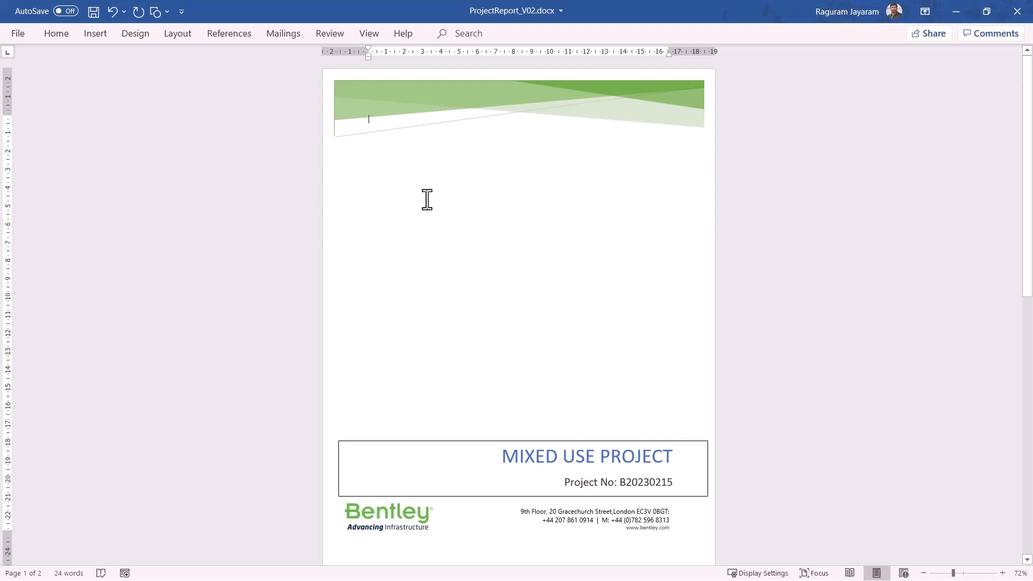
mouse_move(647, 392)
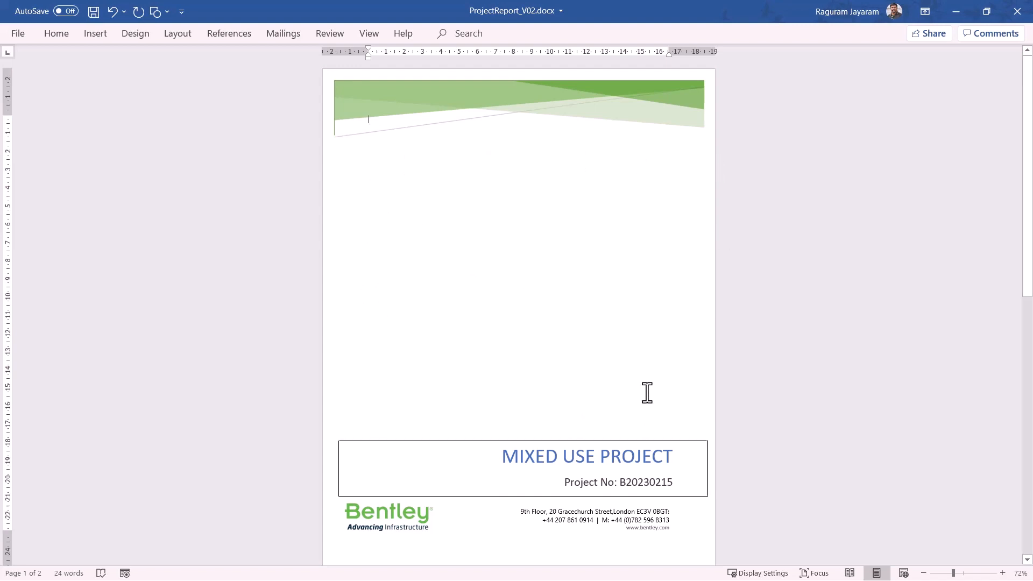
mouse_move(400, 191)
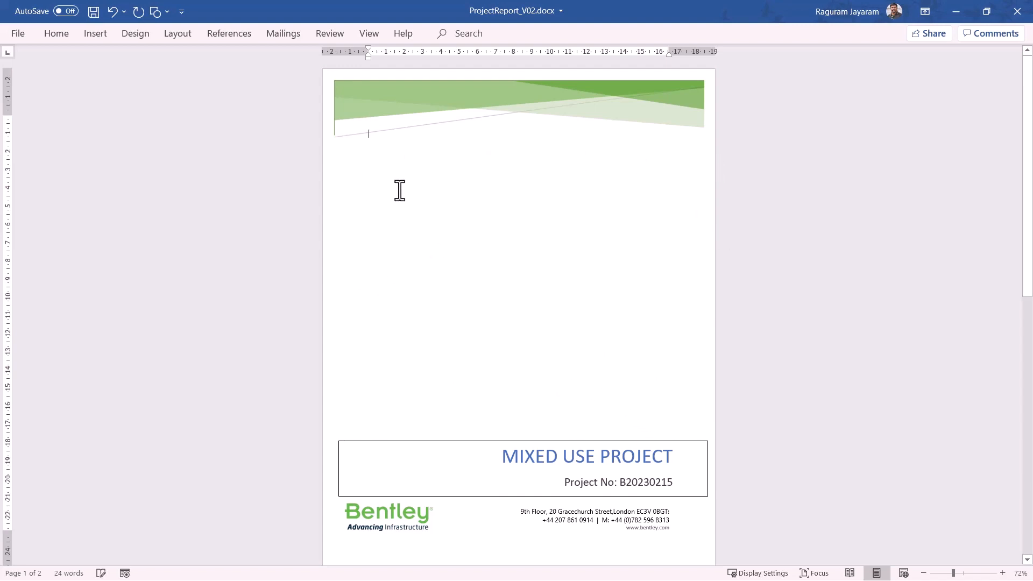
mouse_move(661, 303)
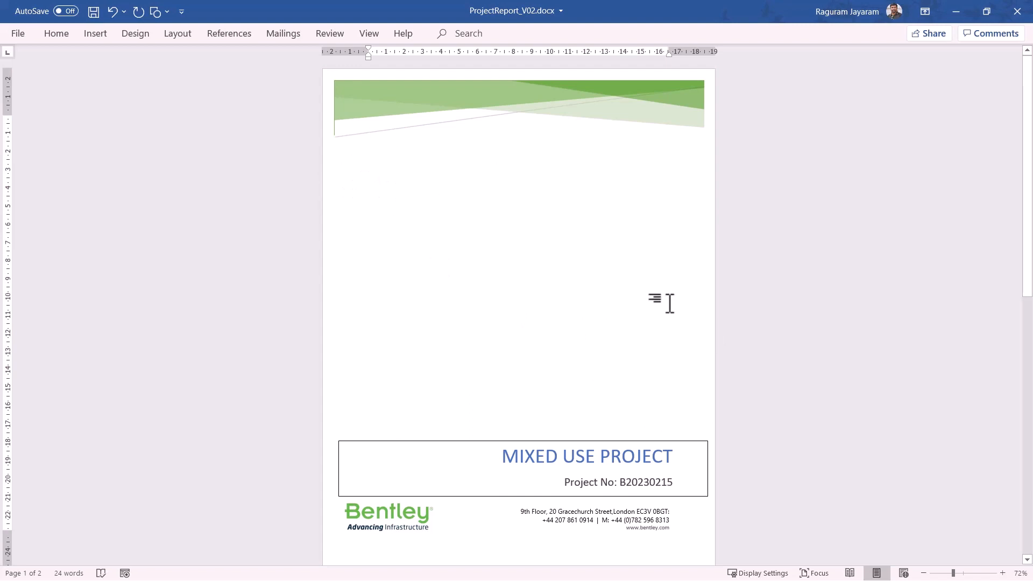
mouse_move(613, 304)
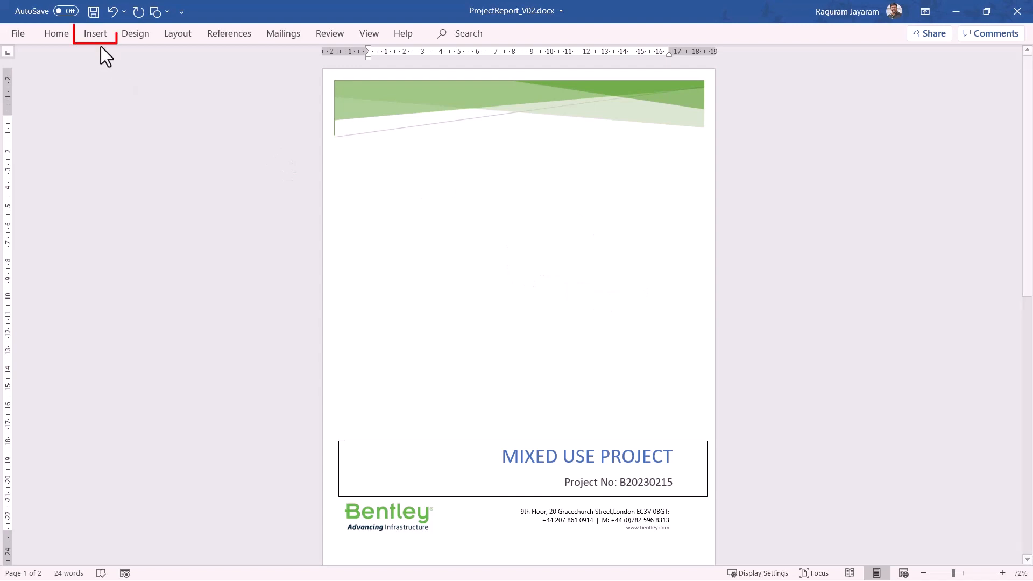
Insert A_Composition Render_RJ.fbx from file as a 3D model above the cover title block.
click(94, 33)
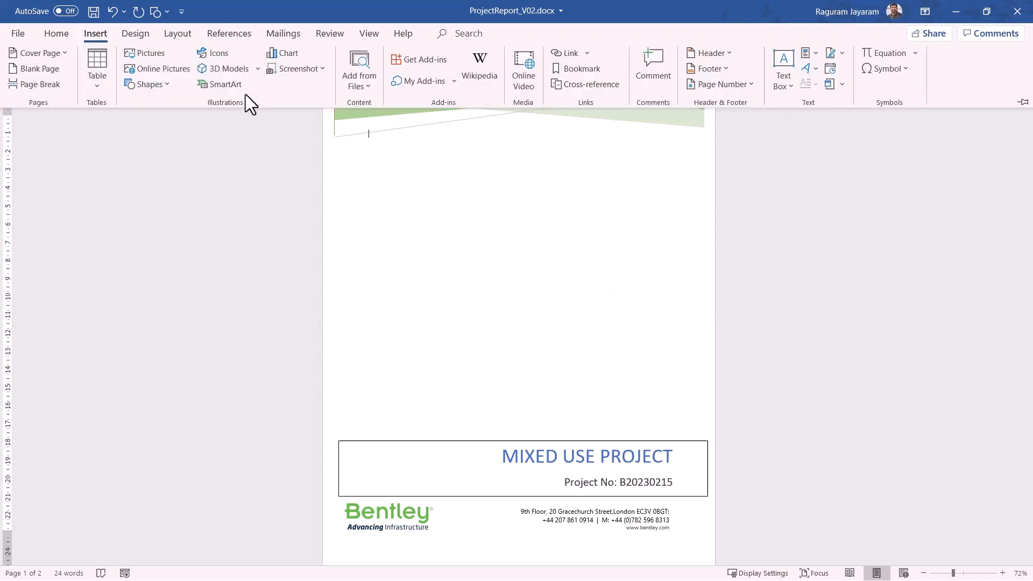
click(228, 68)
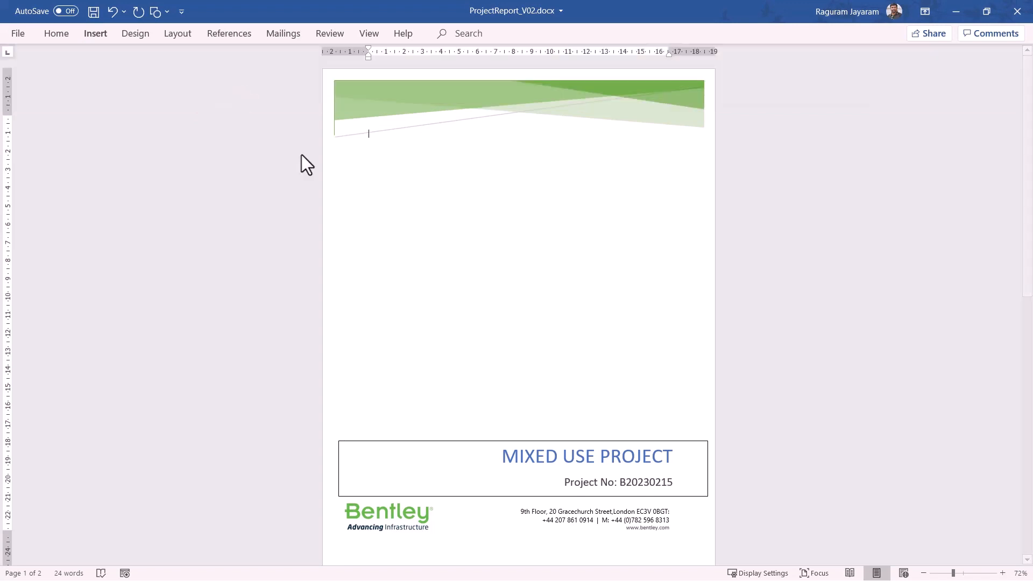
click(95, 33)
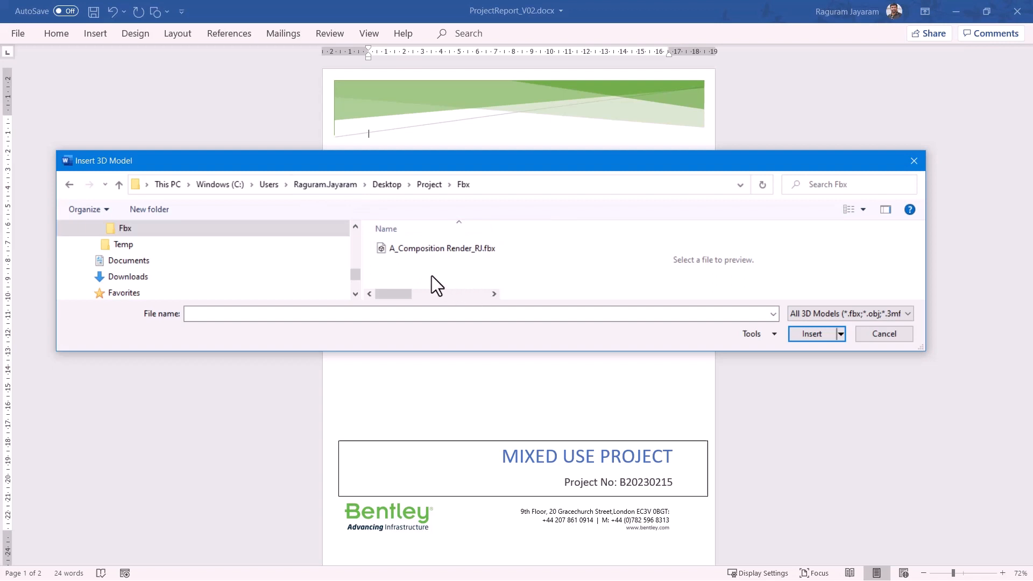
click(441, 247)
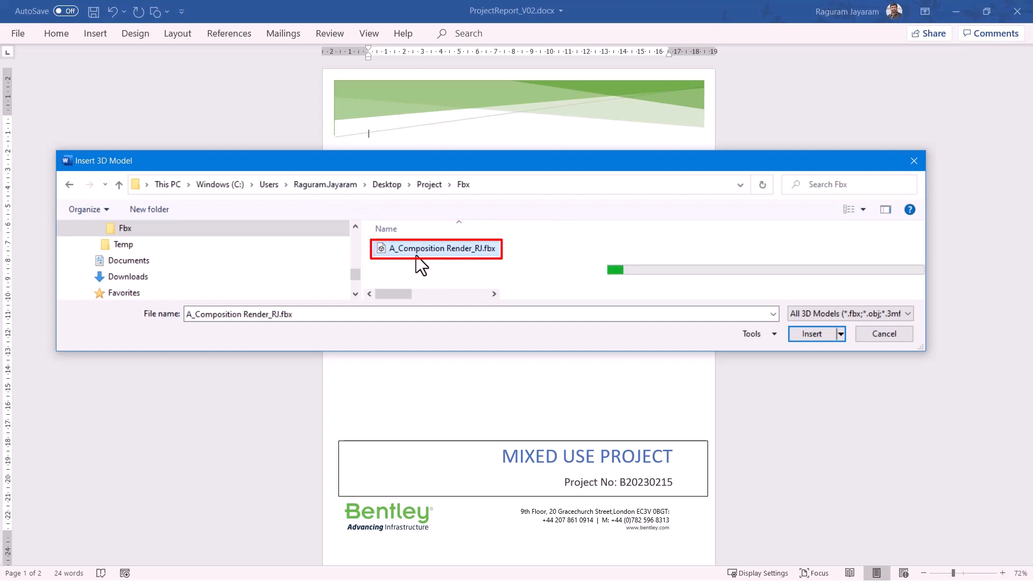
mouse_move(812, 333)
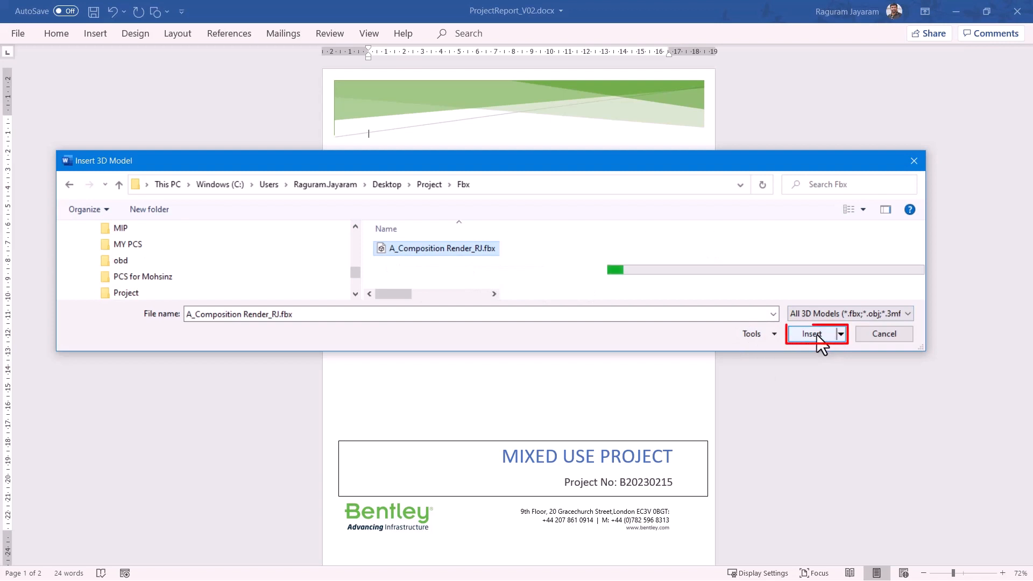
click(812, 335)
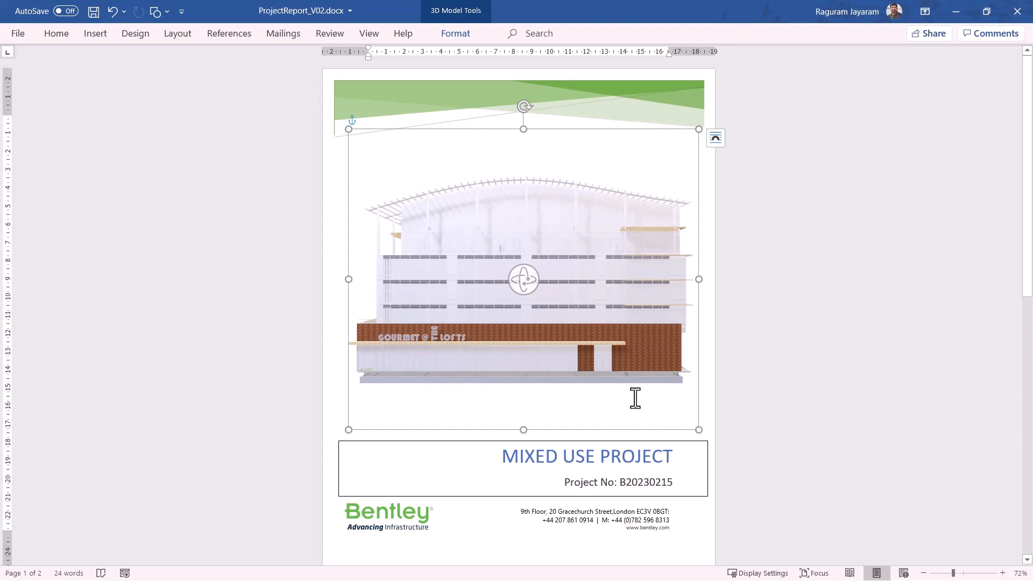
mouse_move(557, 323)
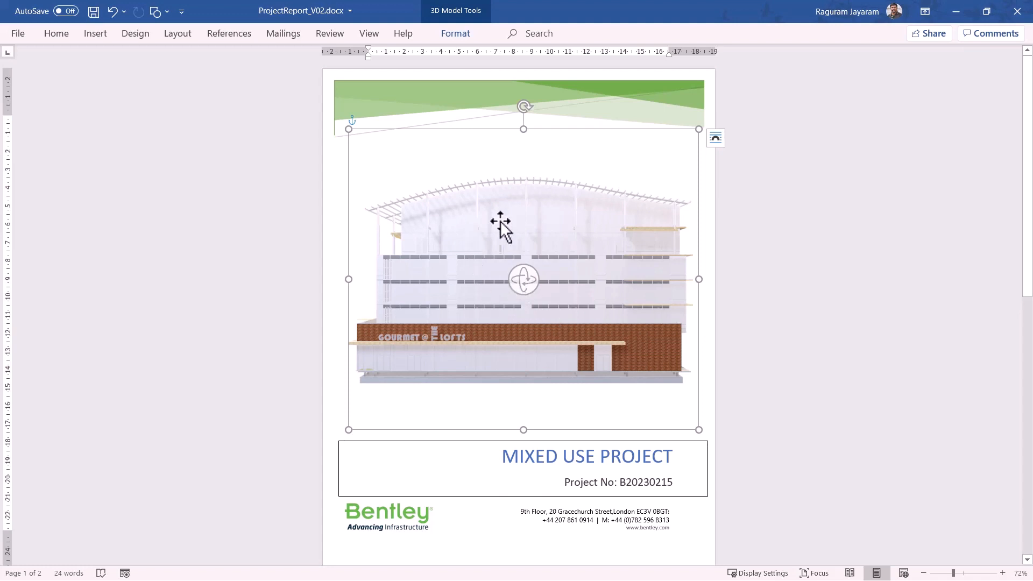
mouse_move(487, 262)
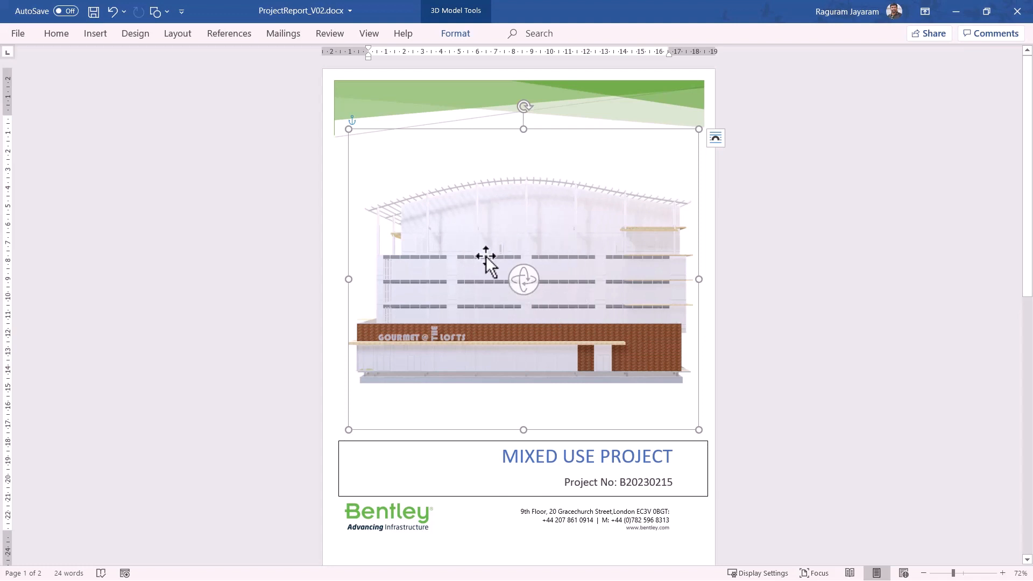
mouse_move(523, 280)
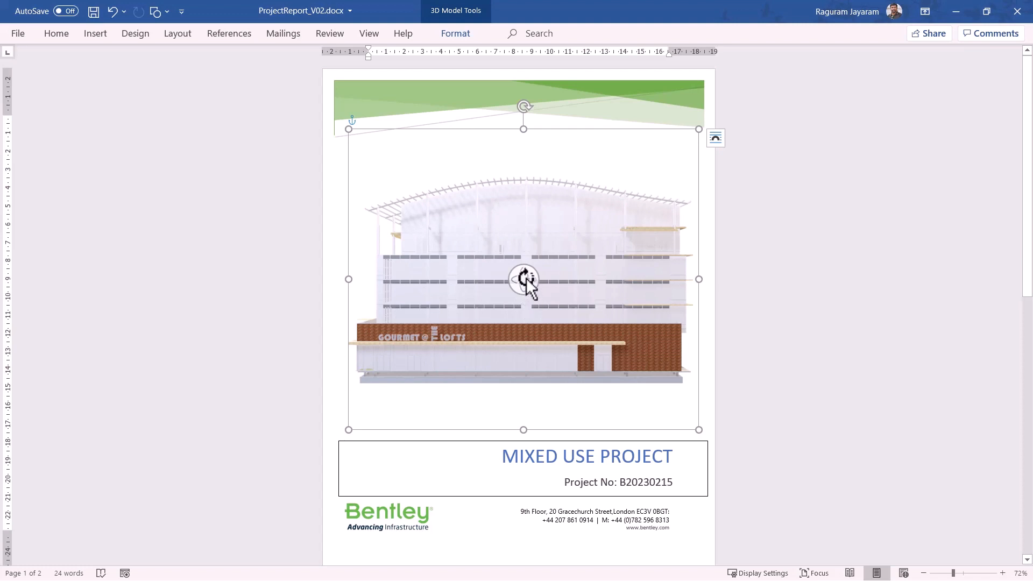
mouse_move(468, 217)
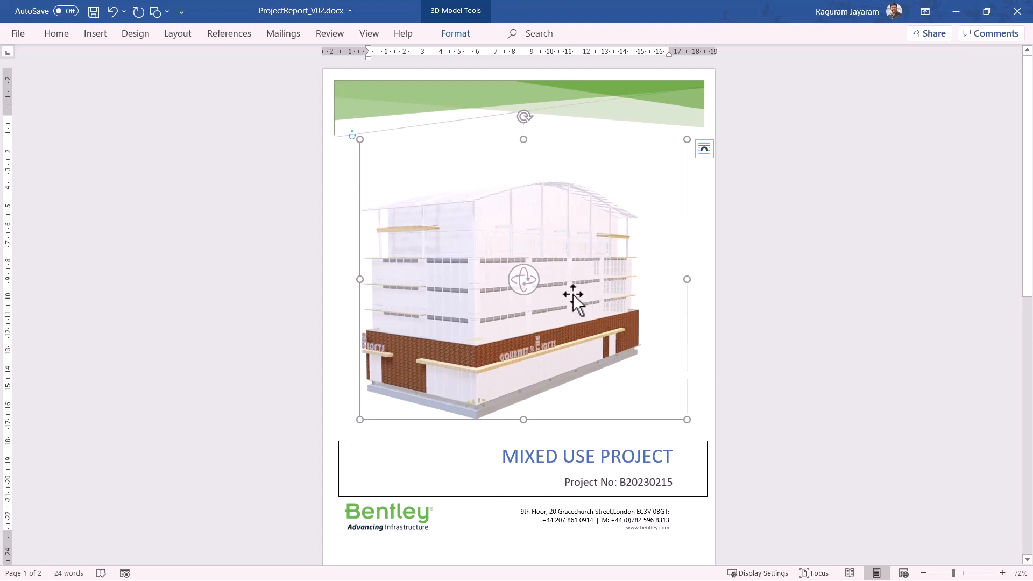
Open Format 3D Model settings for the building model from its context menu.
right_click(573, 297)
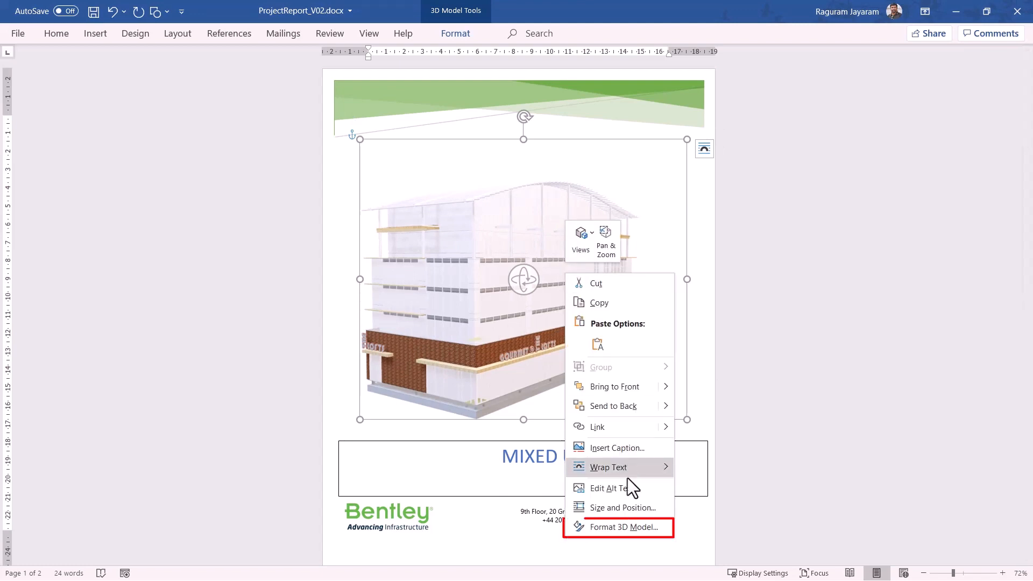
click(623, 527)
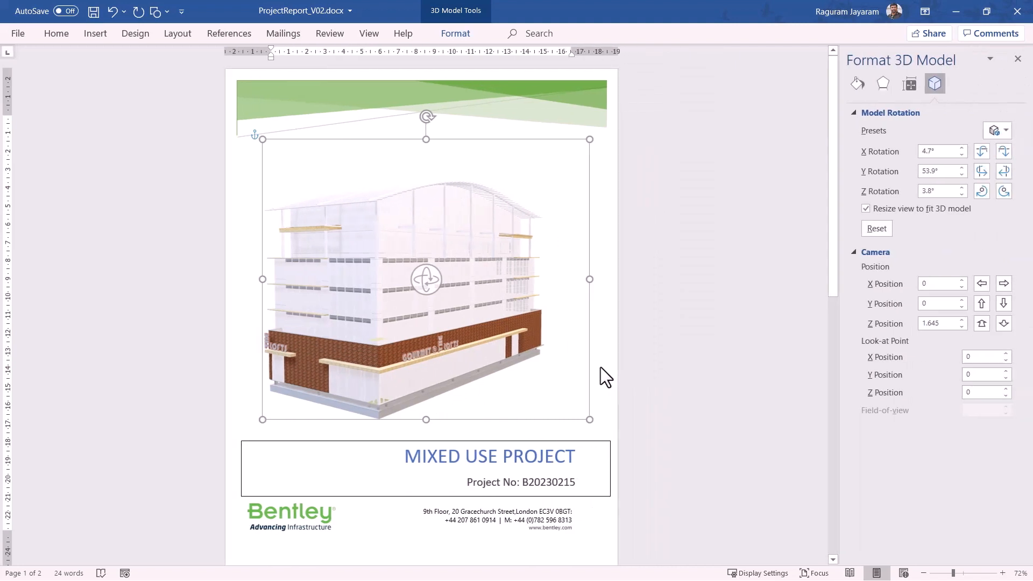
mouse_move(865, 397)
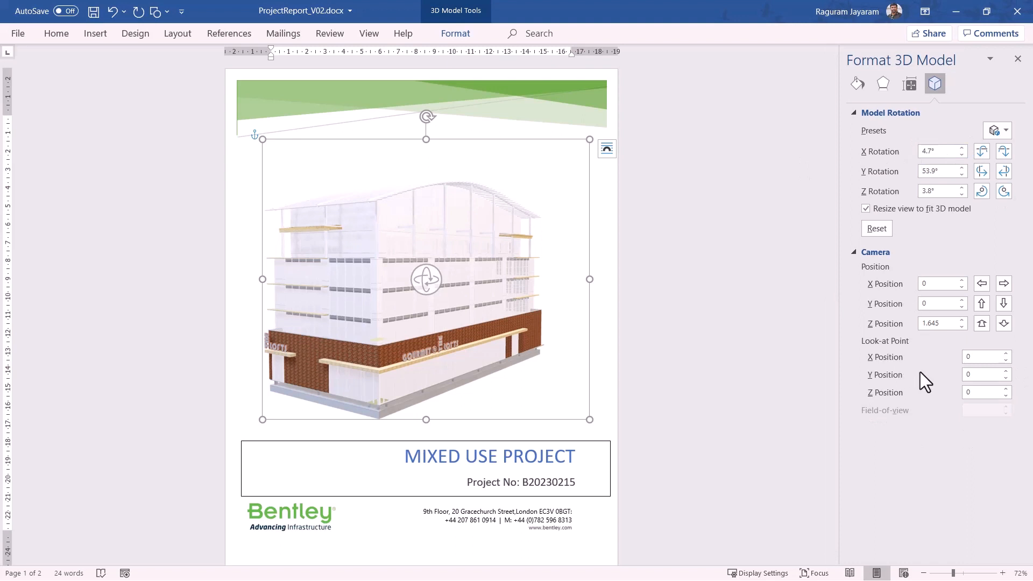
Under Effects > 3-D Format, pick a warmer Lighting preset for the building model.
click(857, 82)
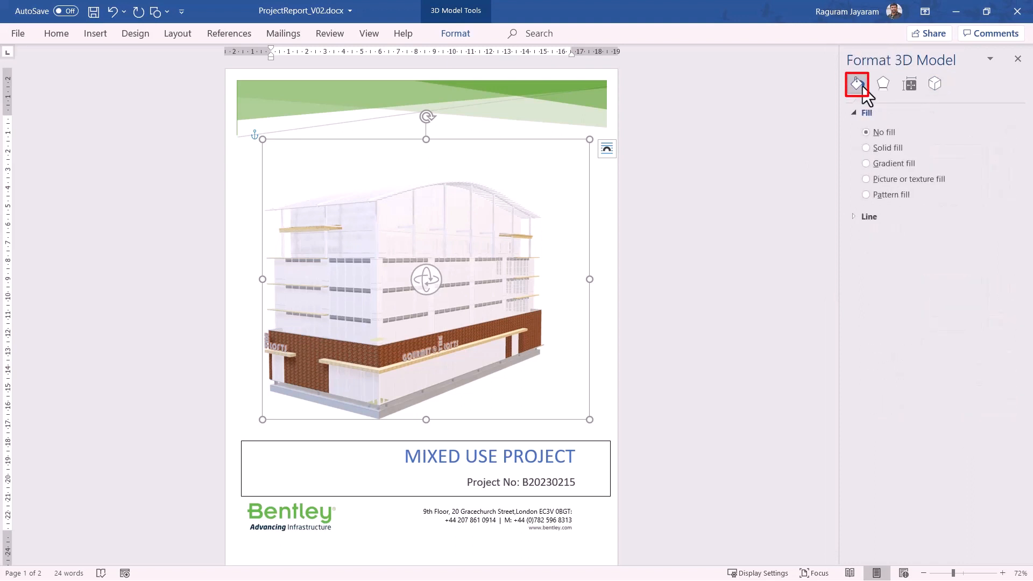
click(883, 84)
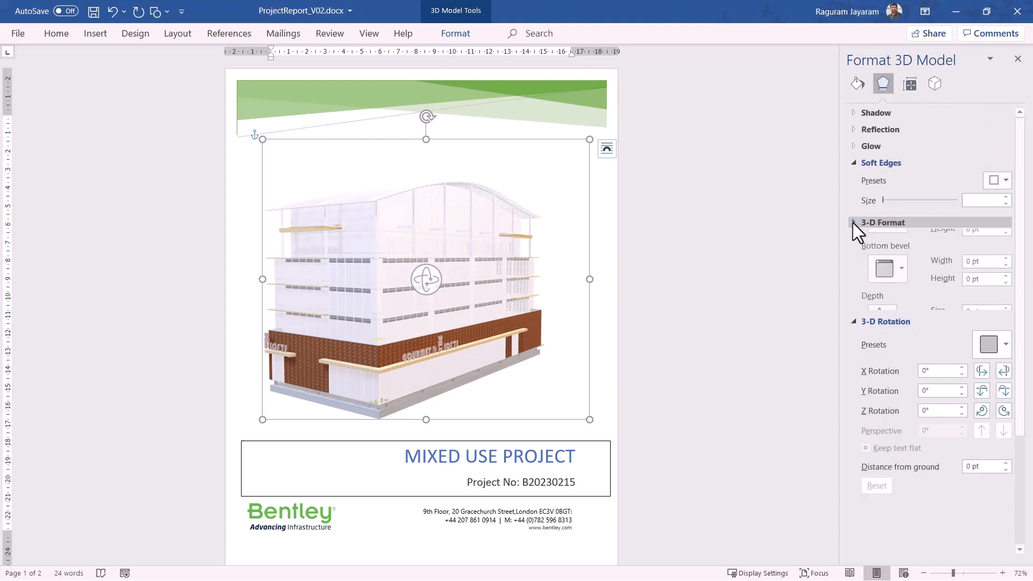
click(883, 222)
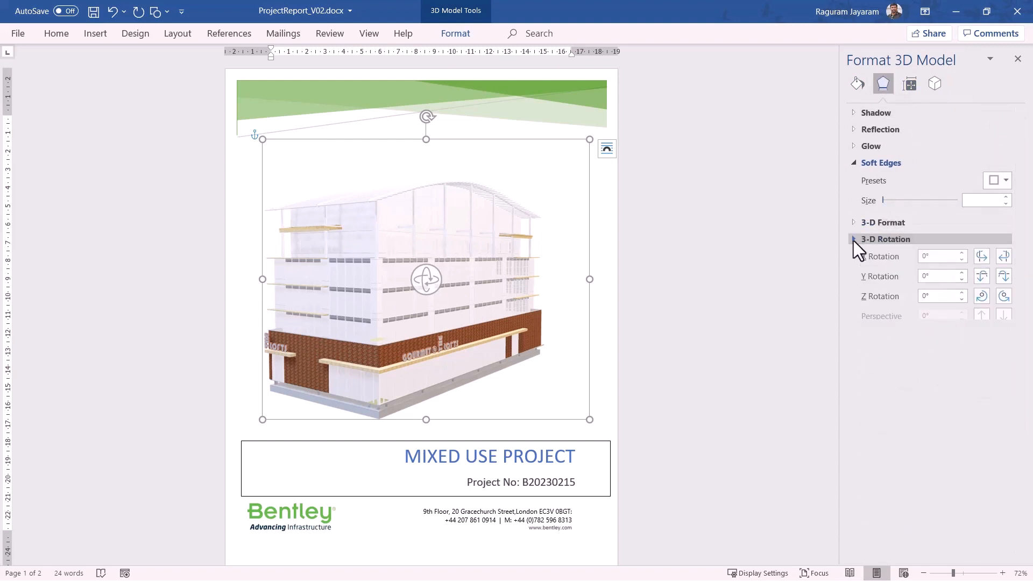
click(883, 222)
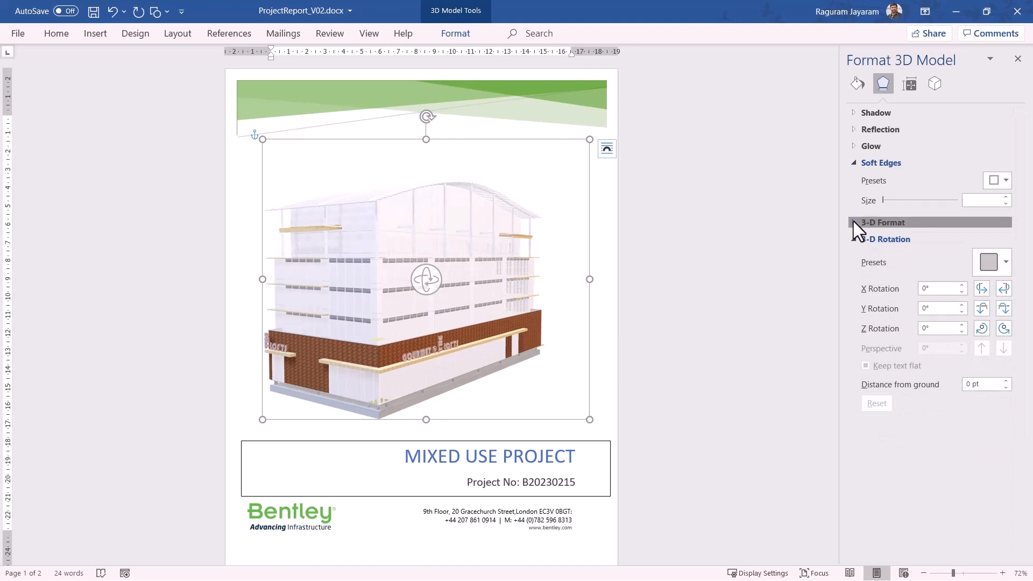
click(883, 223)
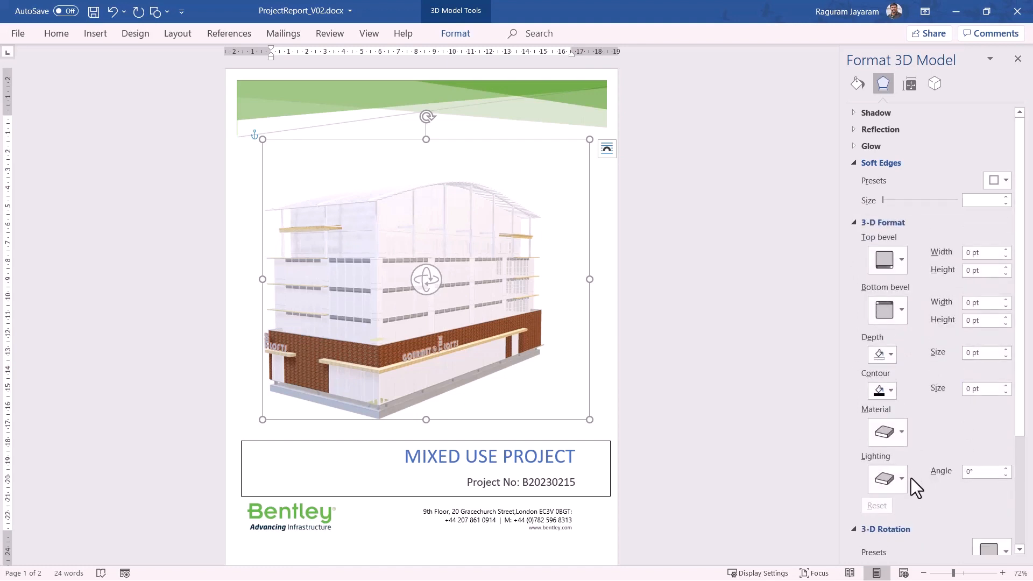
click(902, 479)
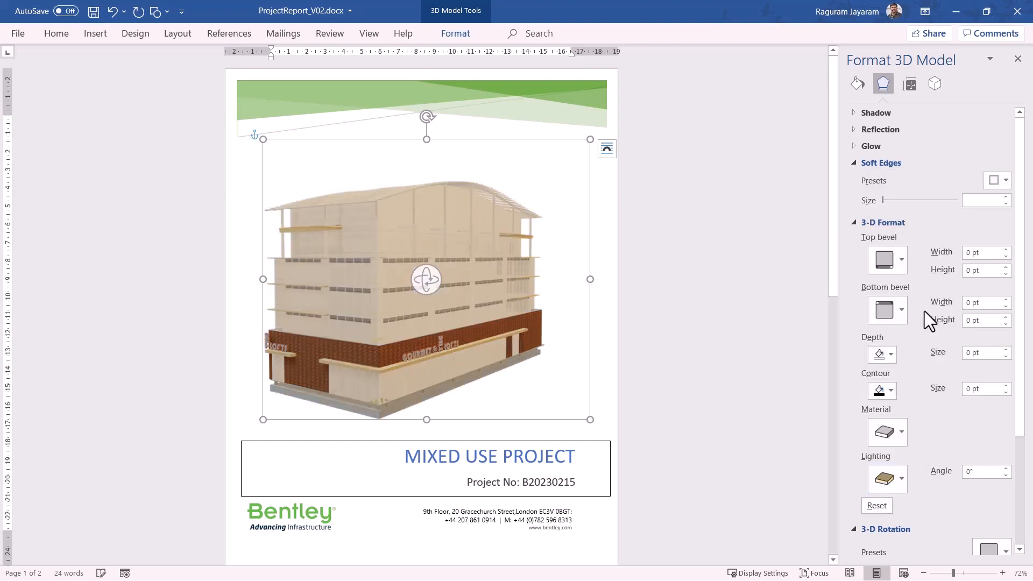
click(900, 431)
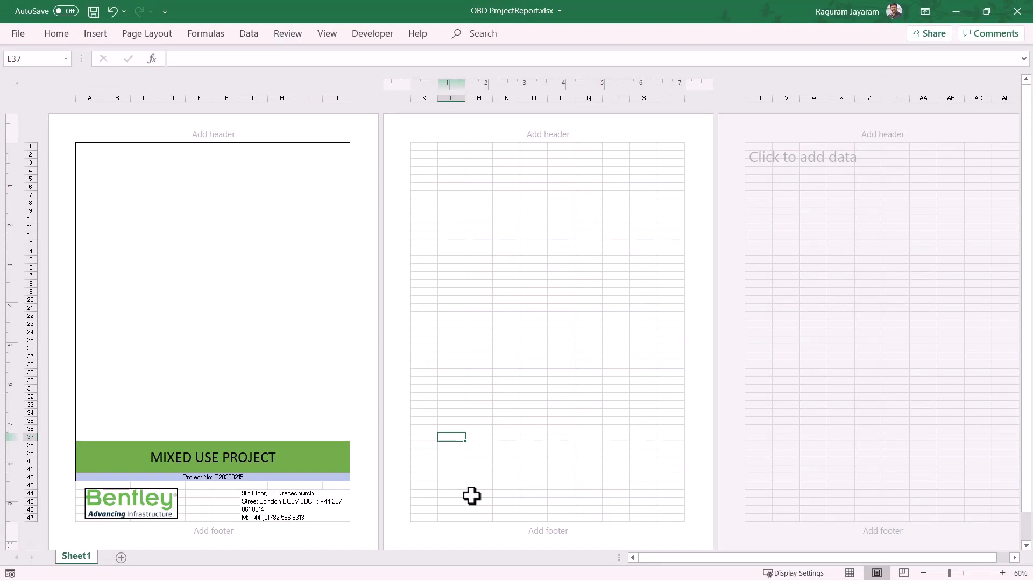
mouse_move(215, 233)
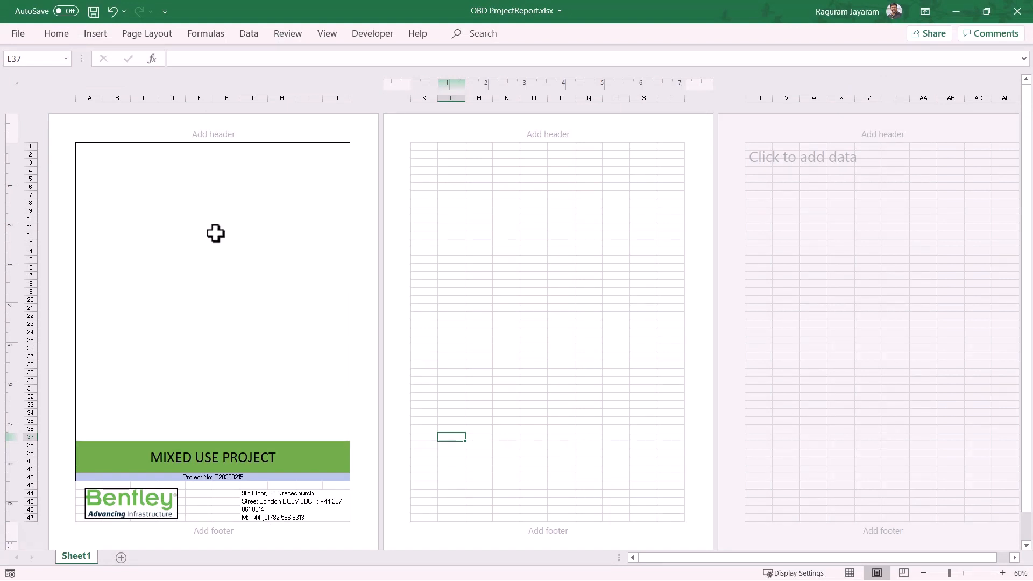
mouse_move(244, 555)
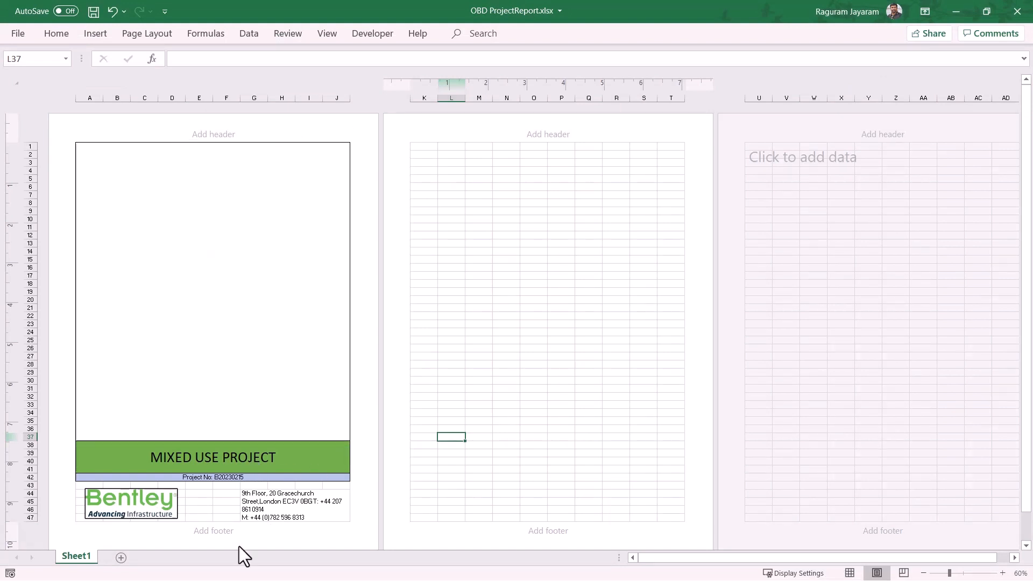
mouse_move(95, 33)
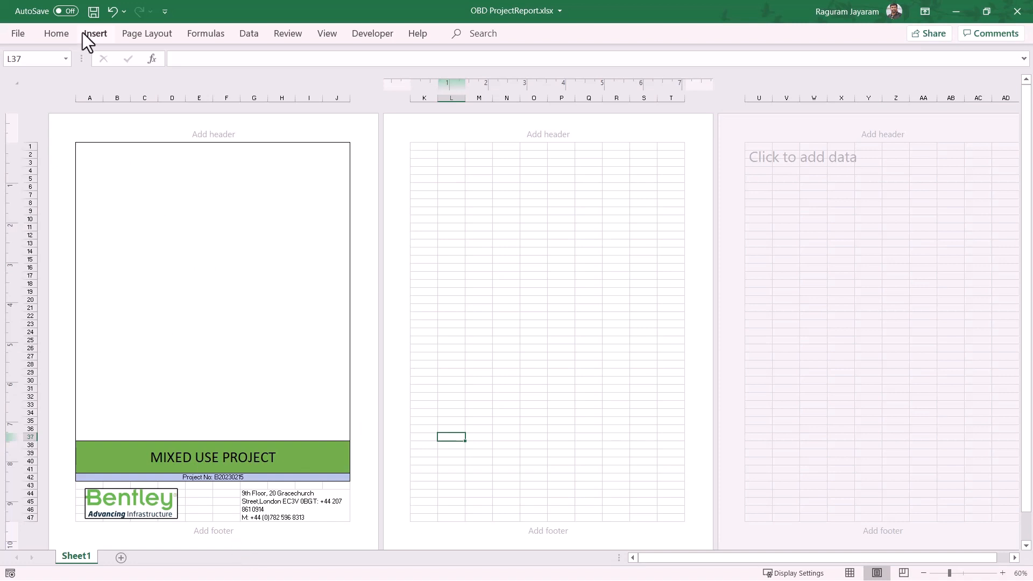
Insert A_Composition Render_RJ.fbx from file as a 3D model on the Excel cover sheet.
click(95, 33)
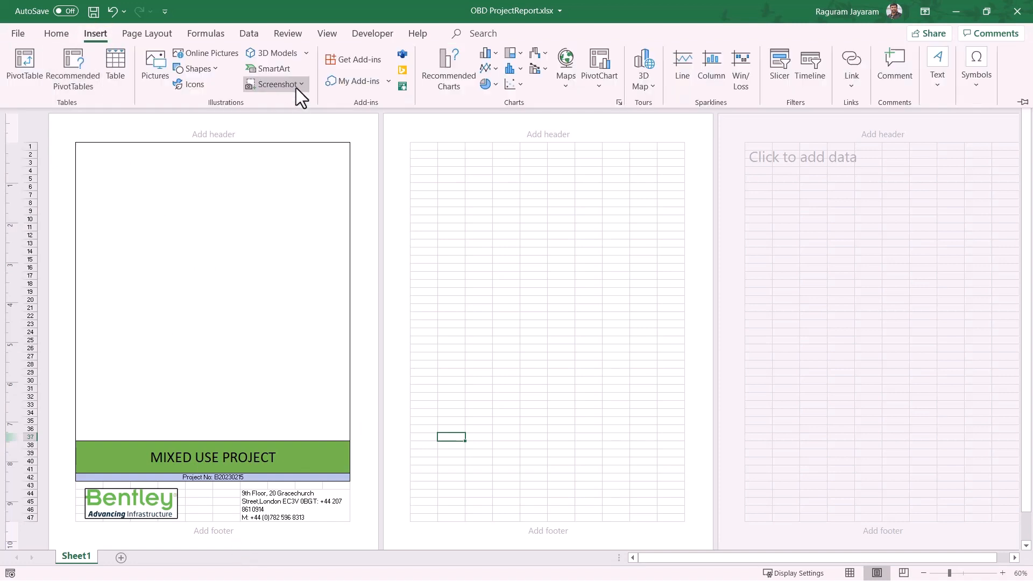
click(276, 53)
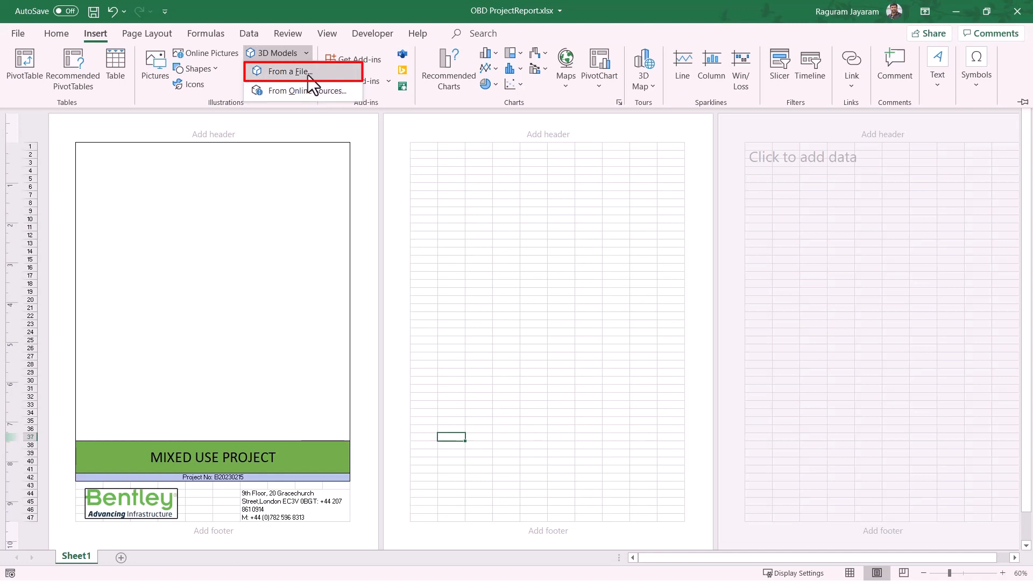
click(286, 71)
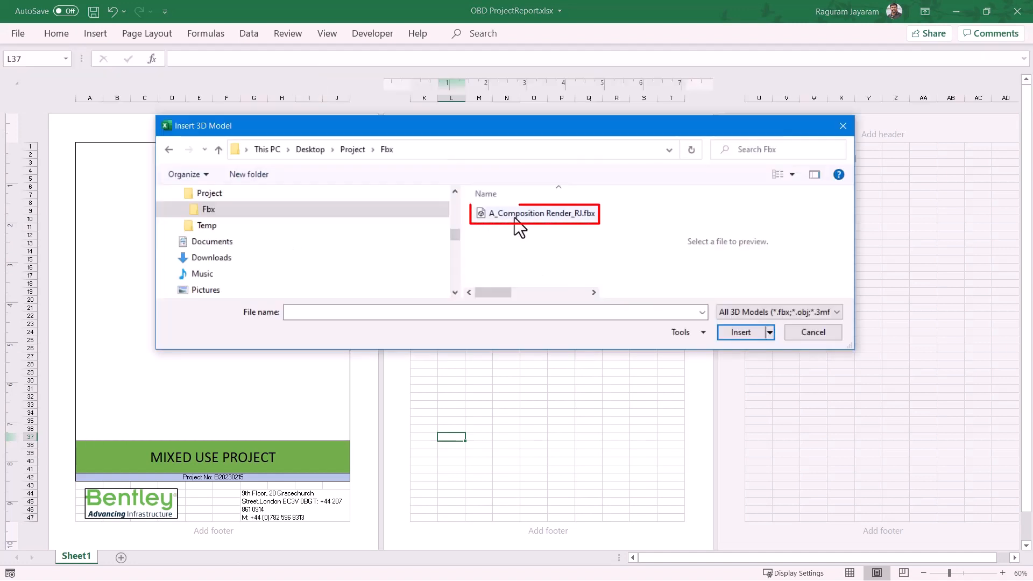
click(535, 213)
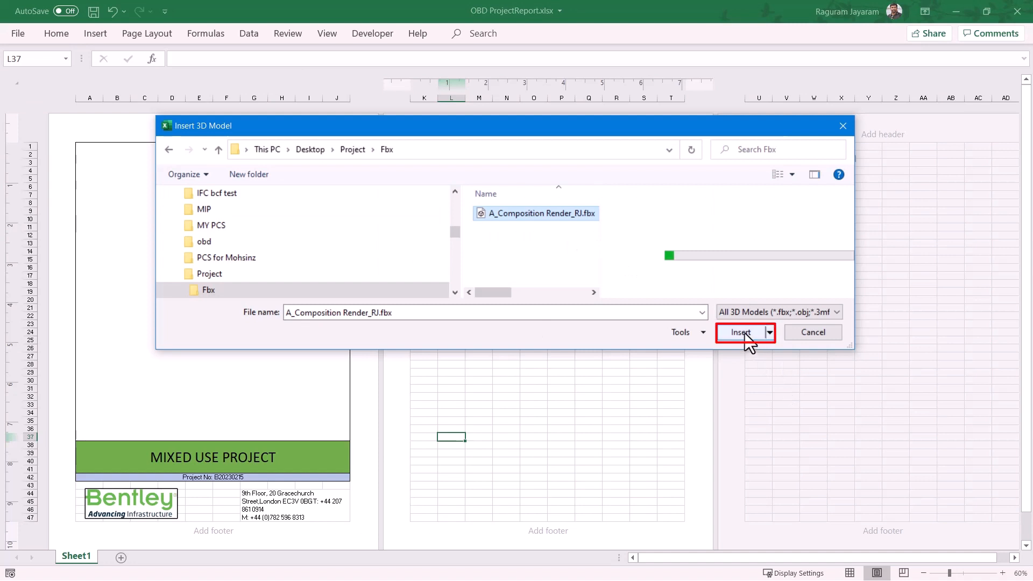
click(741, 332)
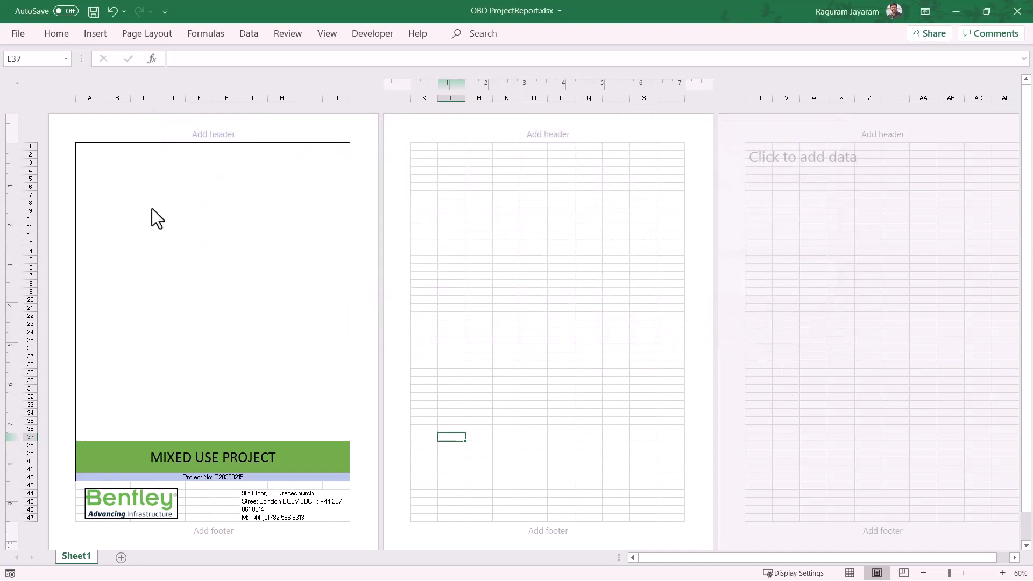
click(212, 328)
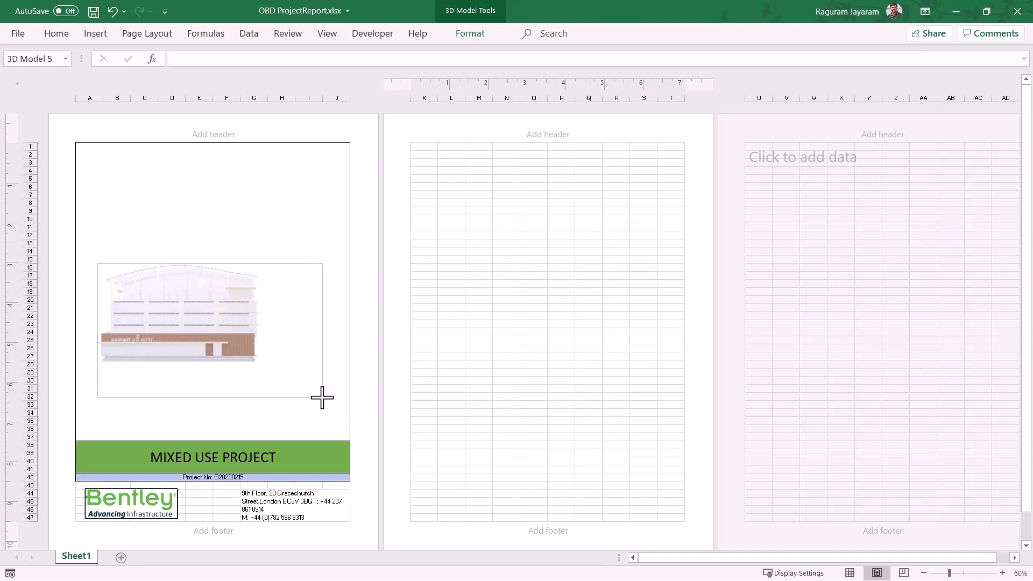
Select the inserted building model to resize and tilt it over the cover area.
click(209, 329)
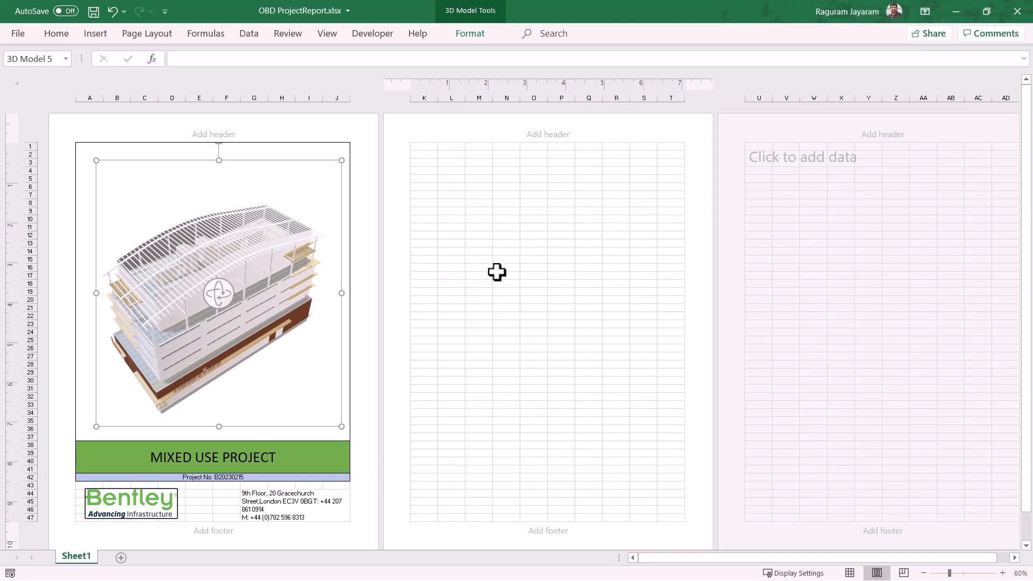
mouse_move(401, 200)
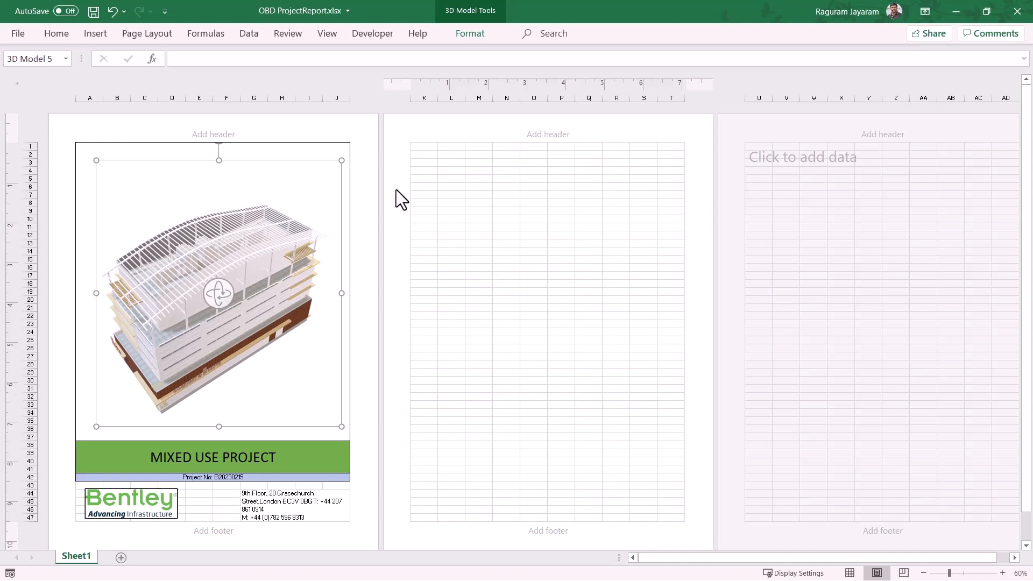
mouse_move(364, 209)
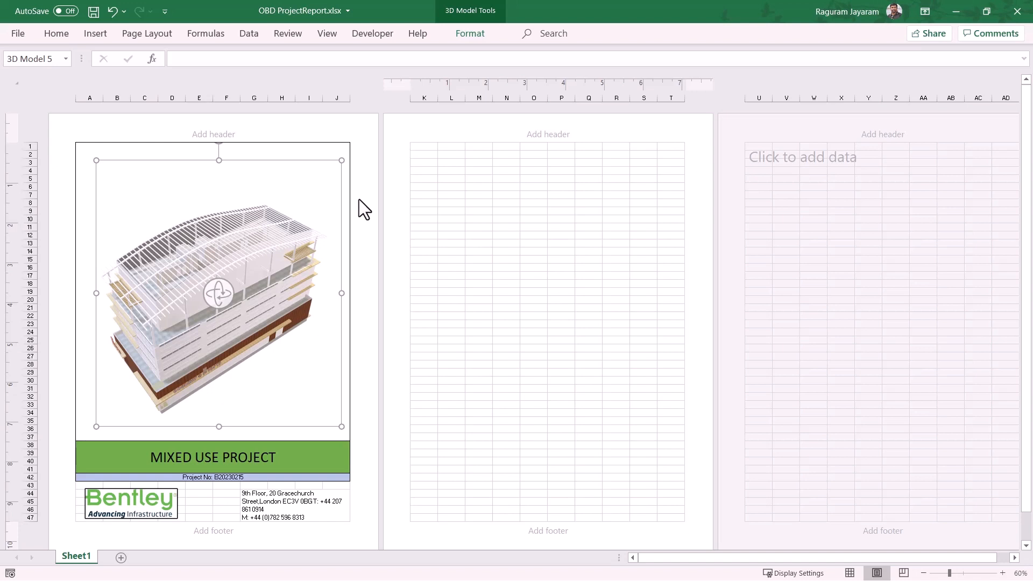
mouse_move(394, 207)
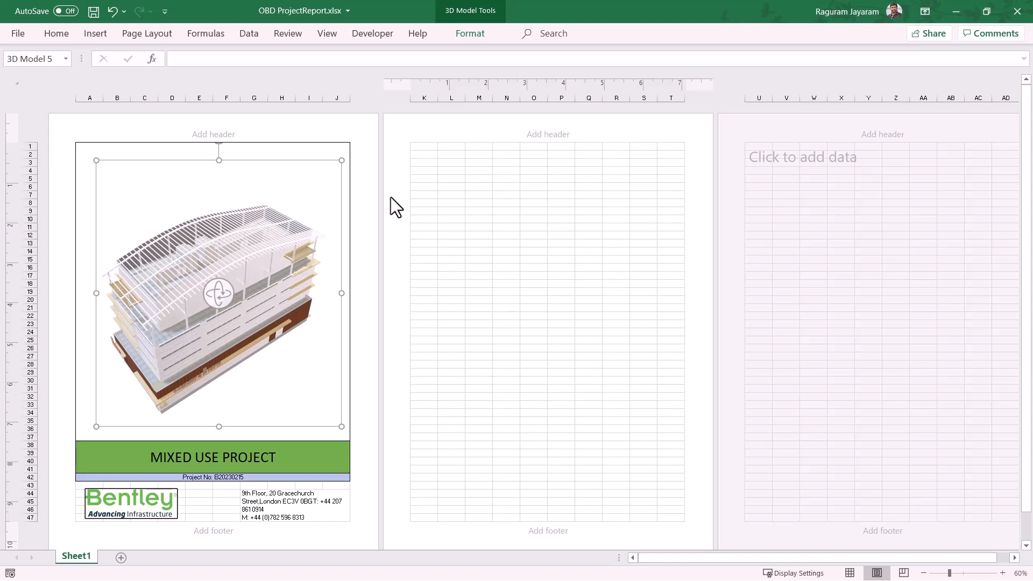